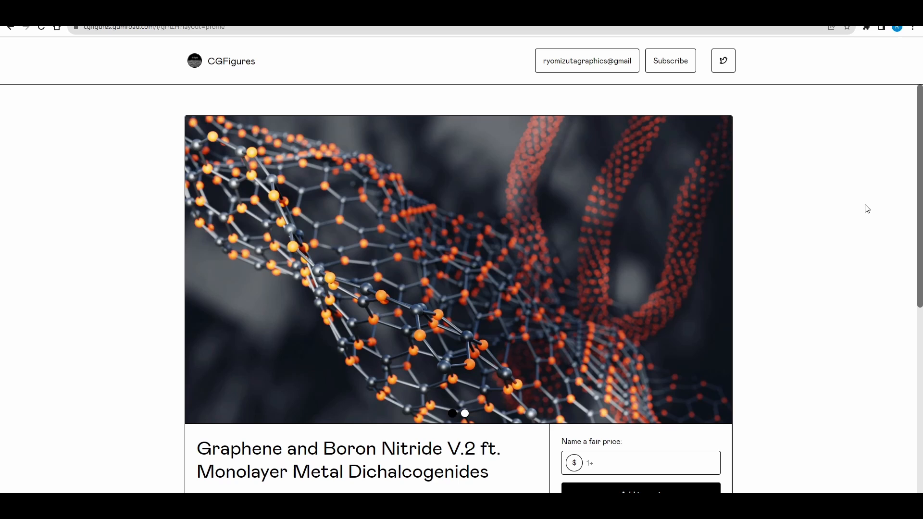
Step: Browse the cgfigures.ca Assets page and follow the gumroad link to the CGFigures Asset Library listing
scroll(down, 3)
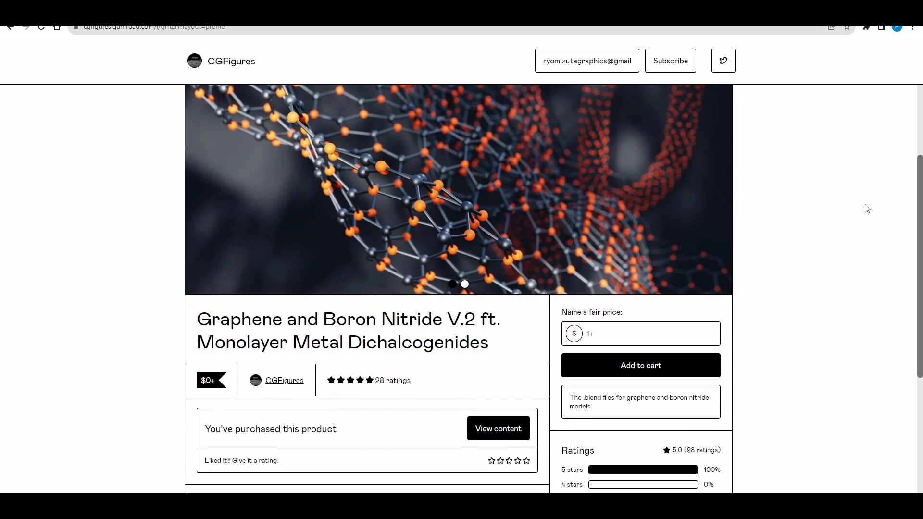
scroll(down, 3)
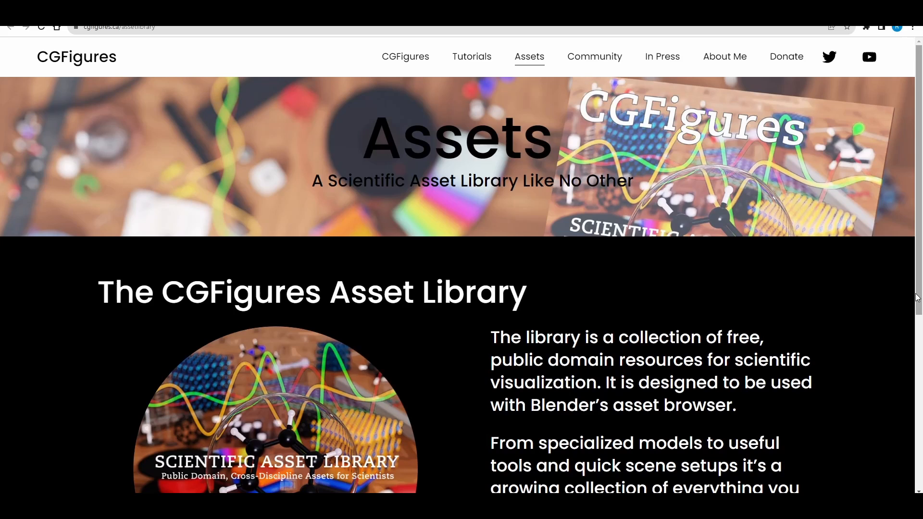
scroll(down, 3)
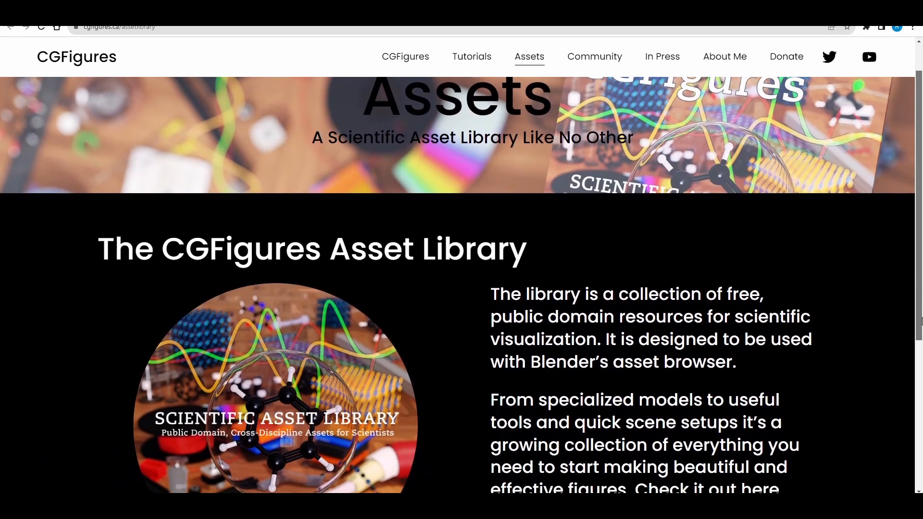
scroll(down, 3)
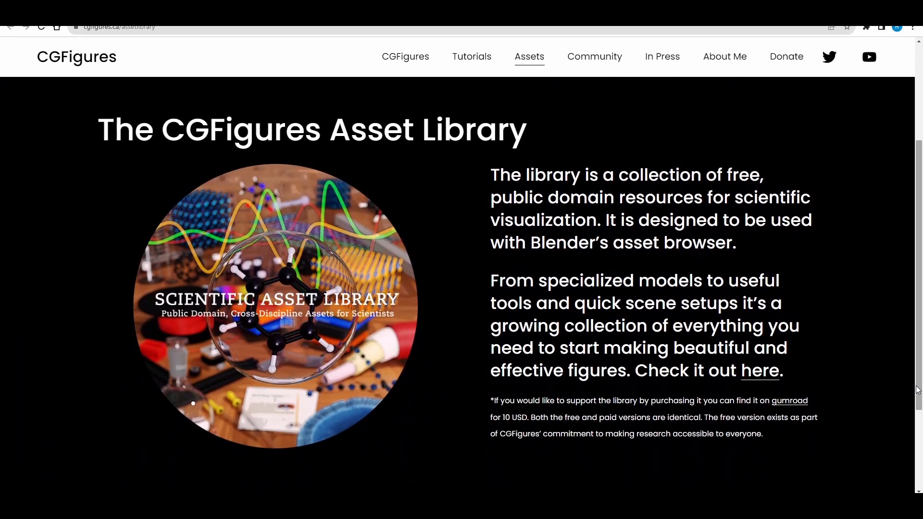
click(789, 401)
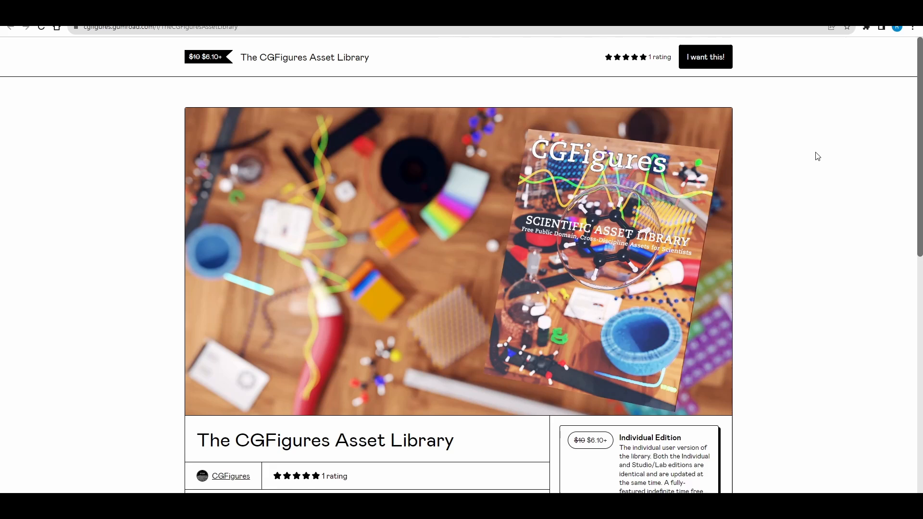
scroll(down, 3)
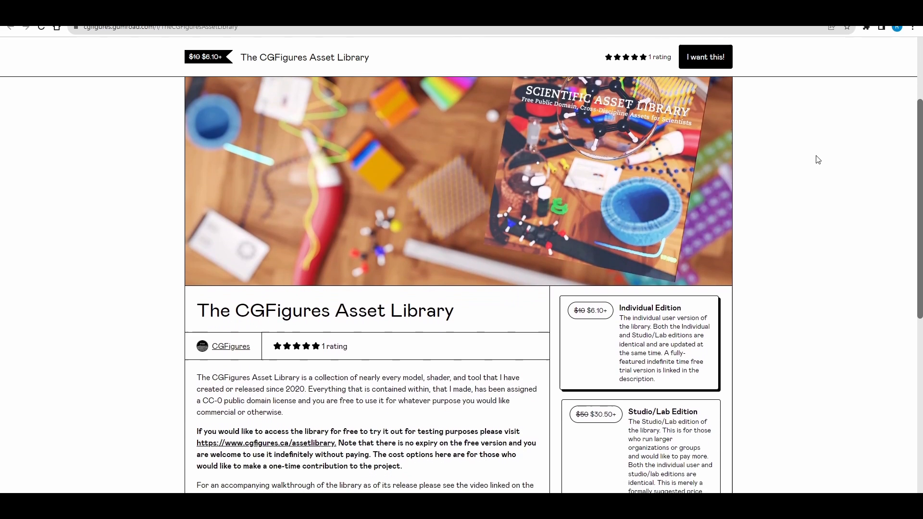
scroll(down, 3)
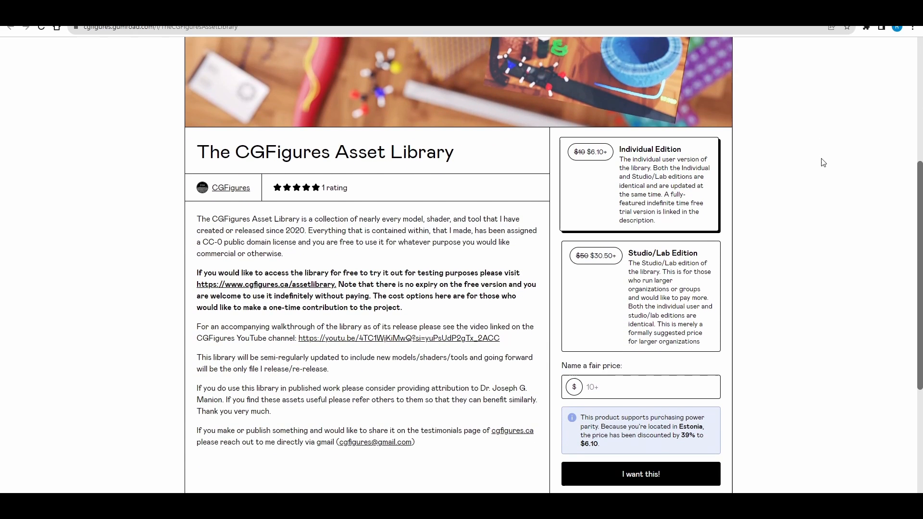
scroll(down, 3)
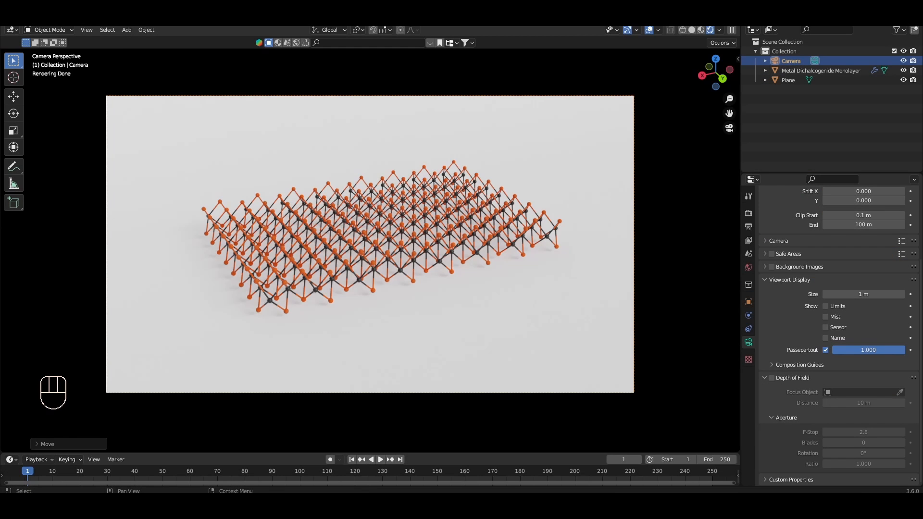
mouse_move(519, 267)
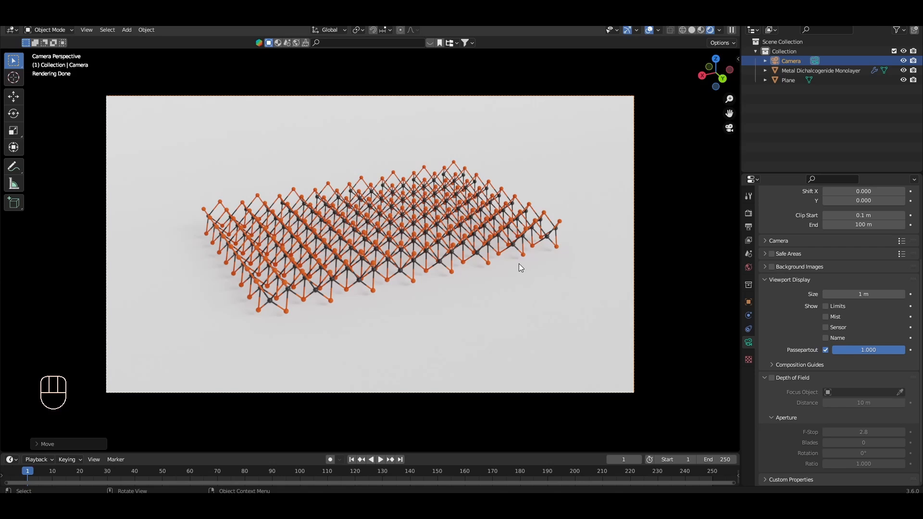
click(820, 71)
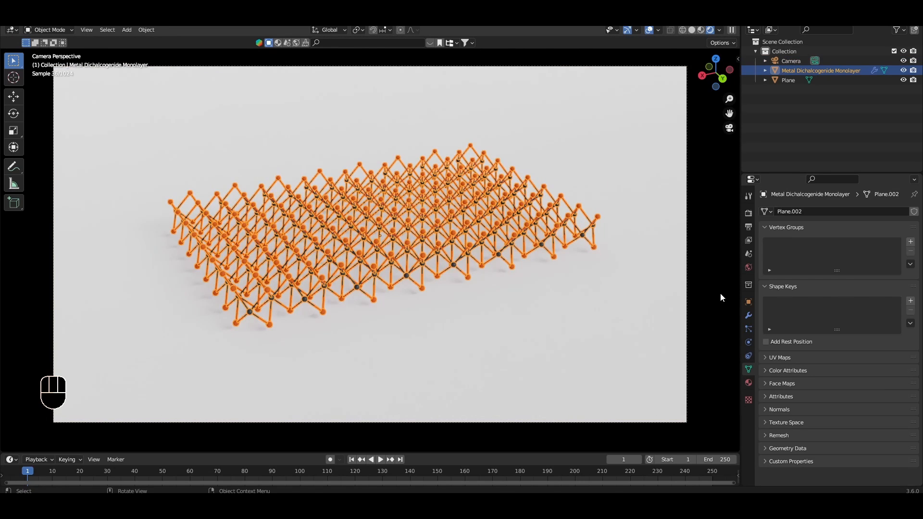
click(788, 79)
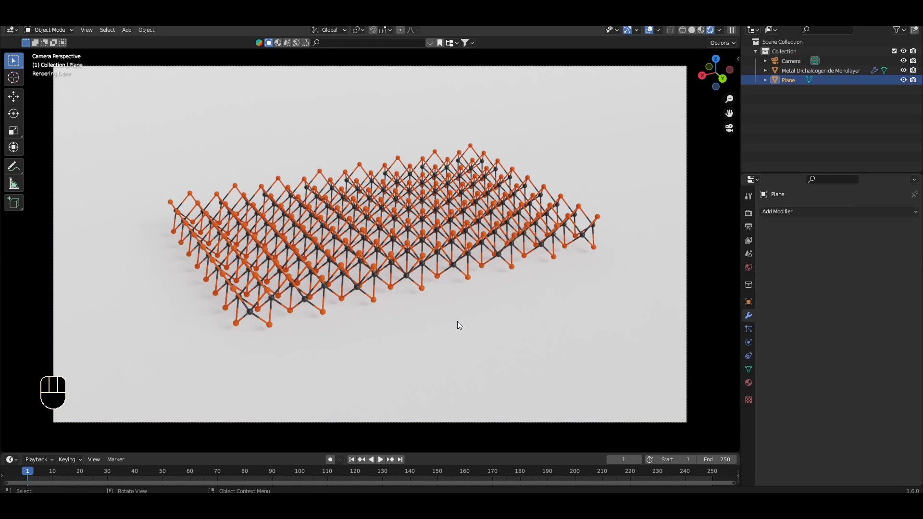
click(820, 70)
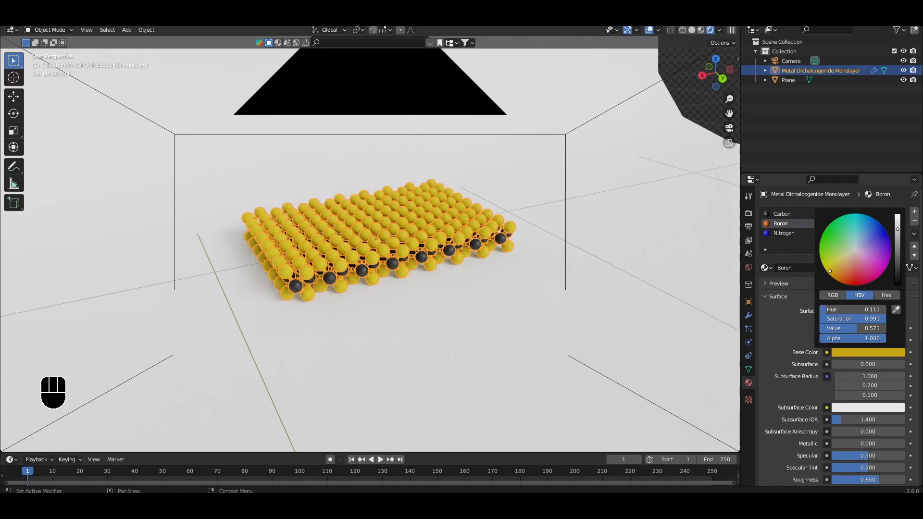
Step: Set the Carbon material's Base Color to green and check it on the monolayer and ground plane
click(731, 237)
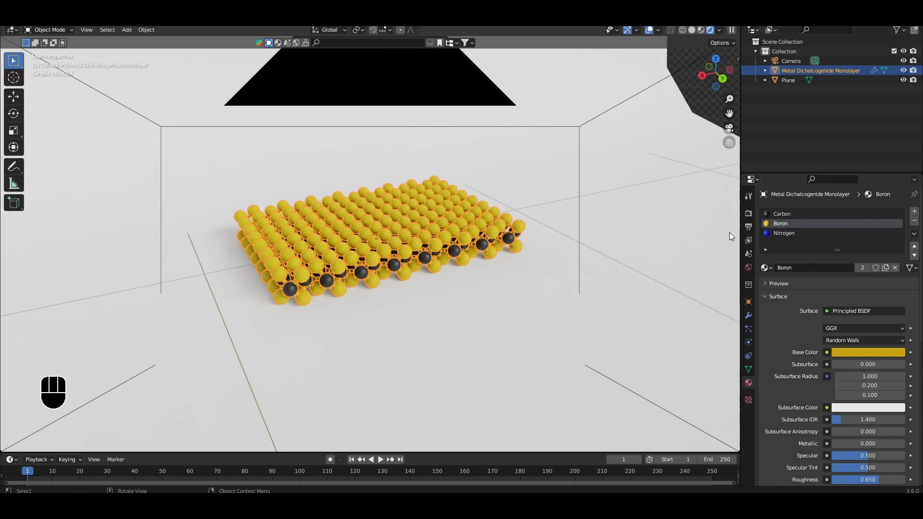
click(784, 233)
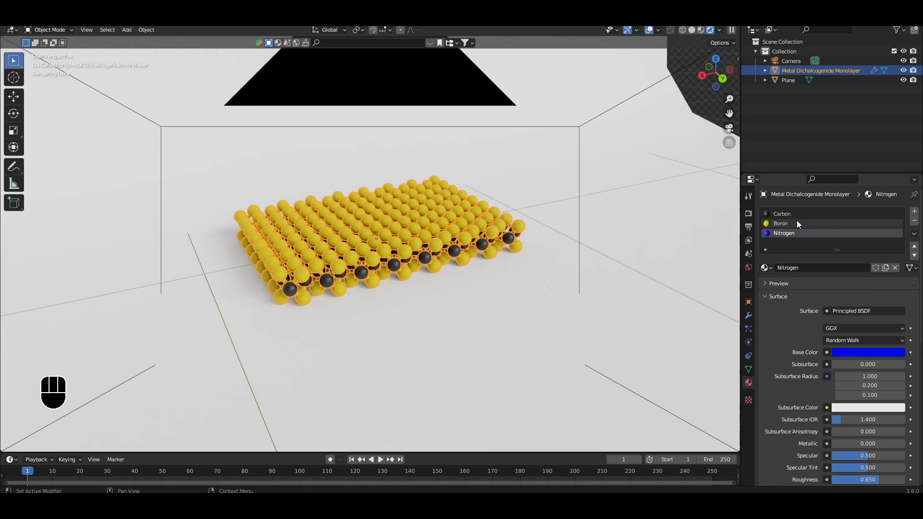
click(782, 214)
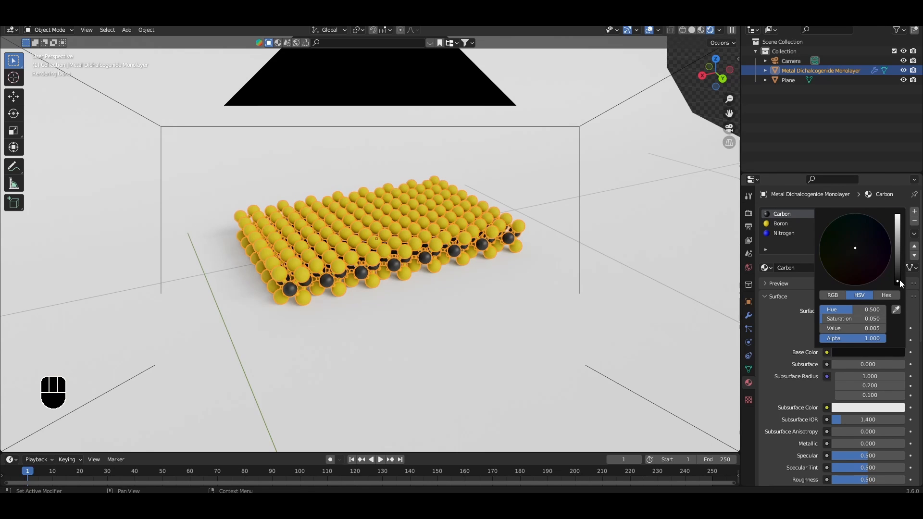
click(788, 80)
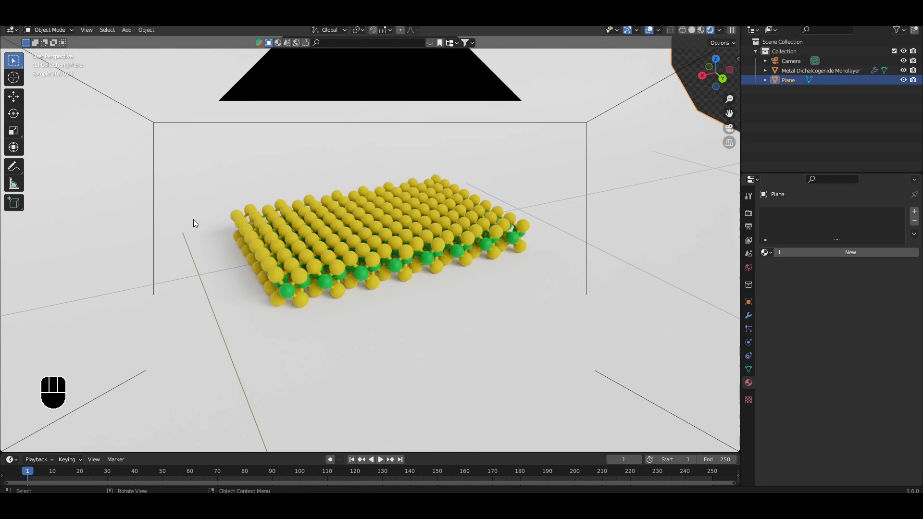
click(820, 70)
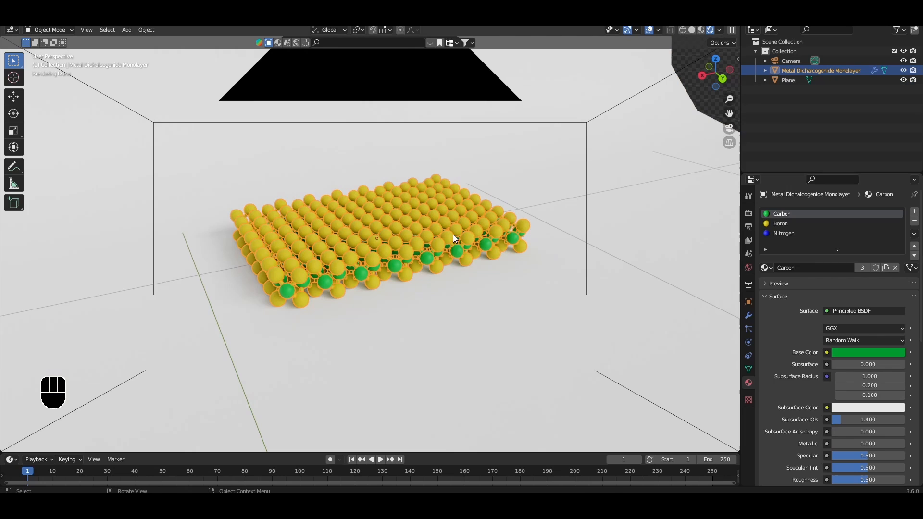
click(788, 80)
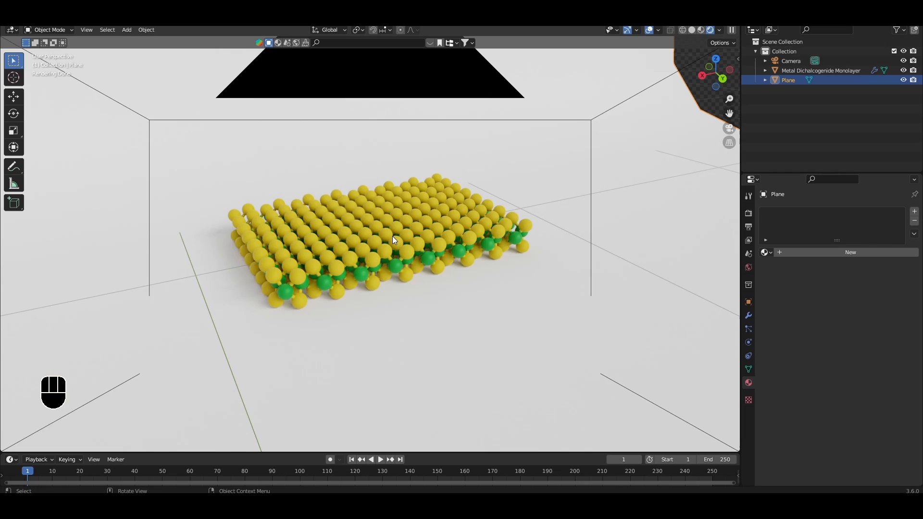
mouse_move(505, 352)
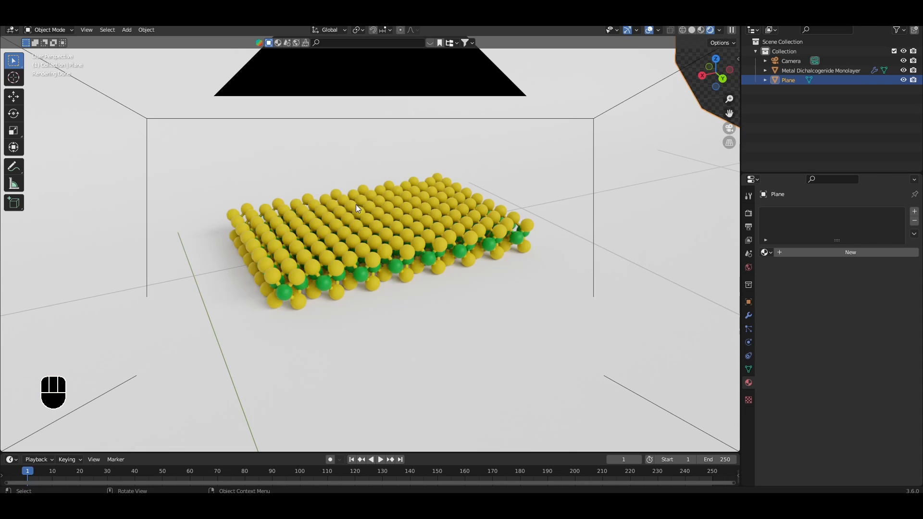
mouse_move(453, 244)
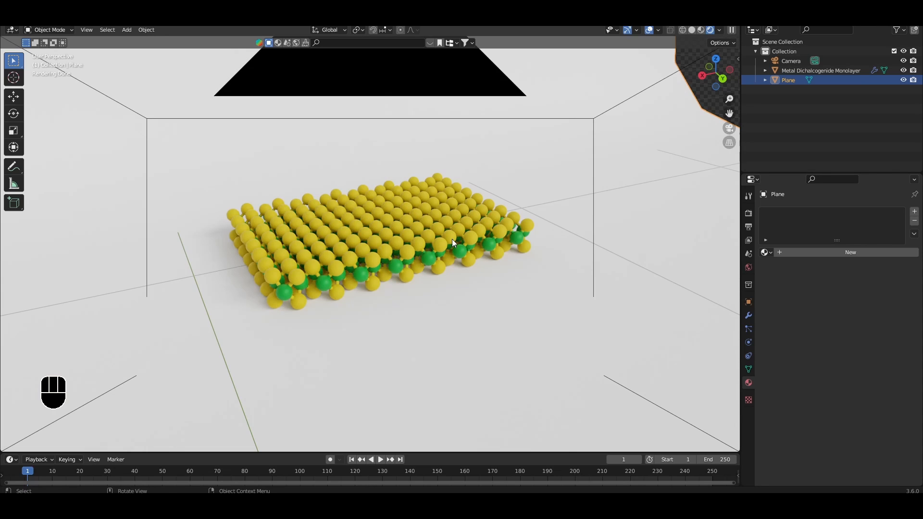
mouse_move(358, 257)
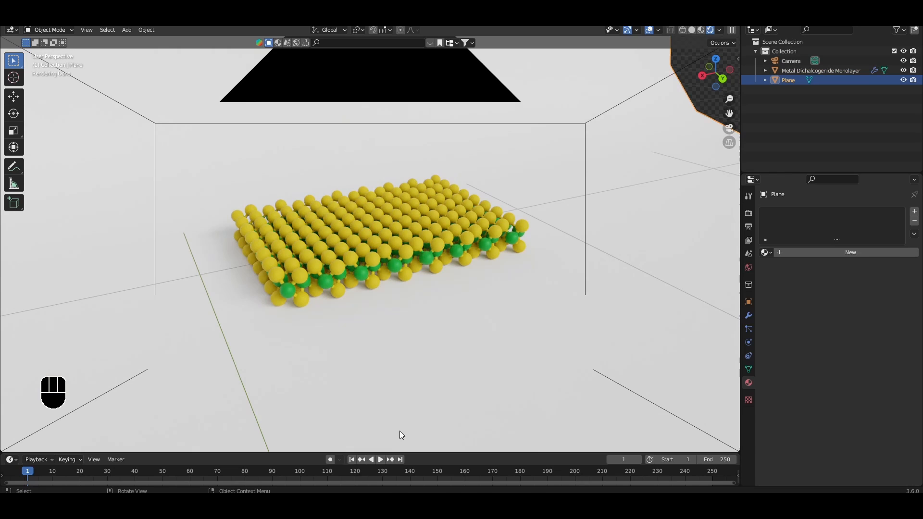
mouse_move(401, 434)
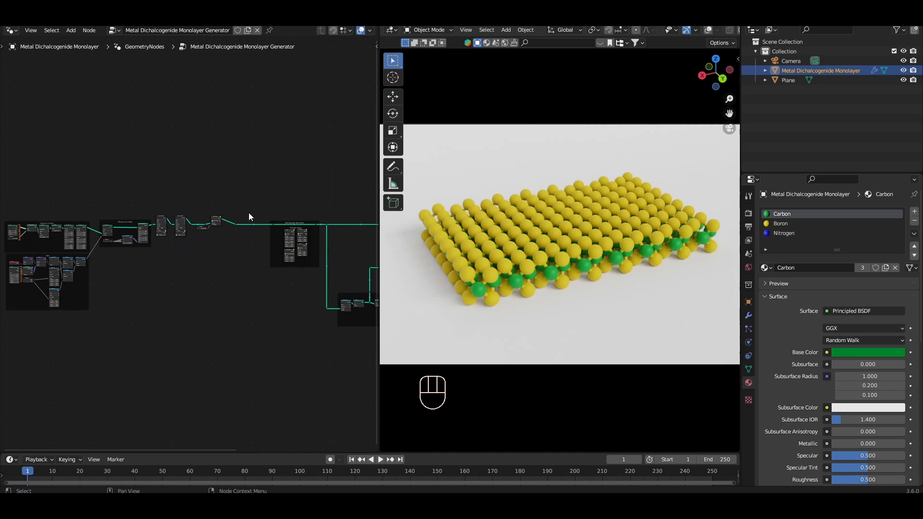
mouse_move(505, 256)
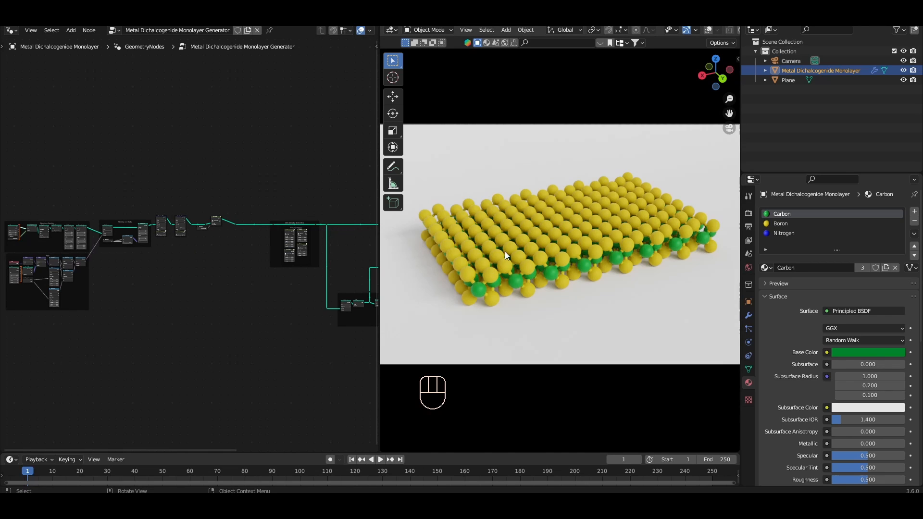
mouse_move(505, 278)
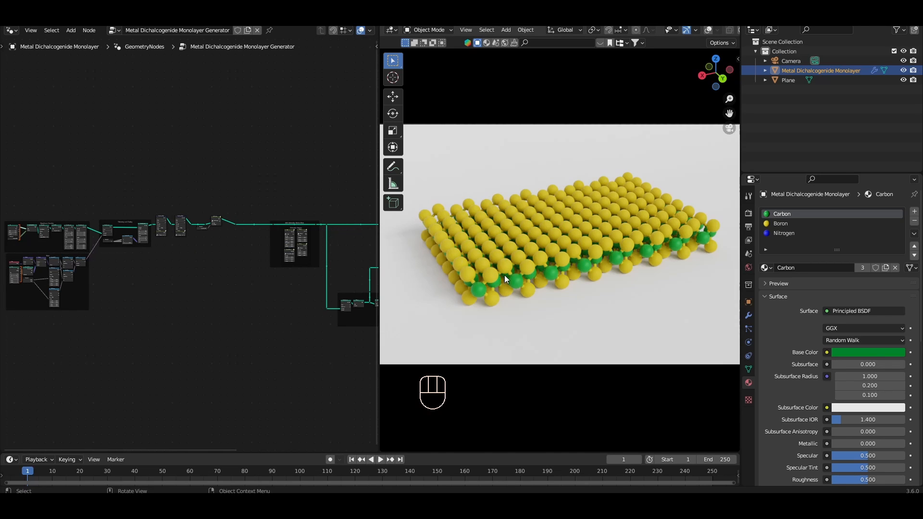
mouse_move(255, 289)
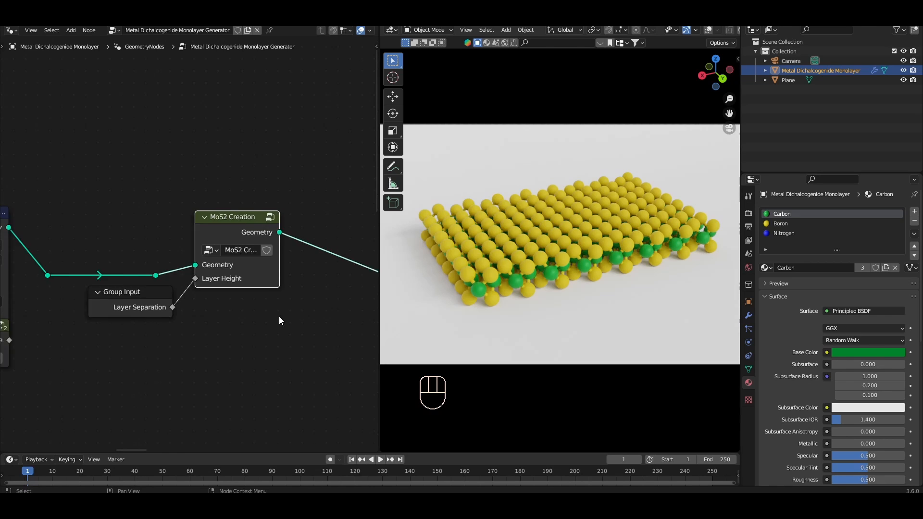
key(Tab)
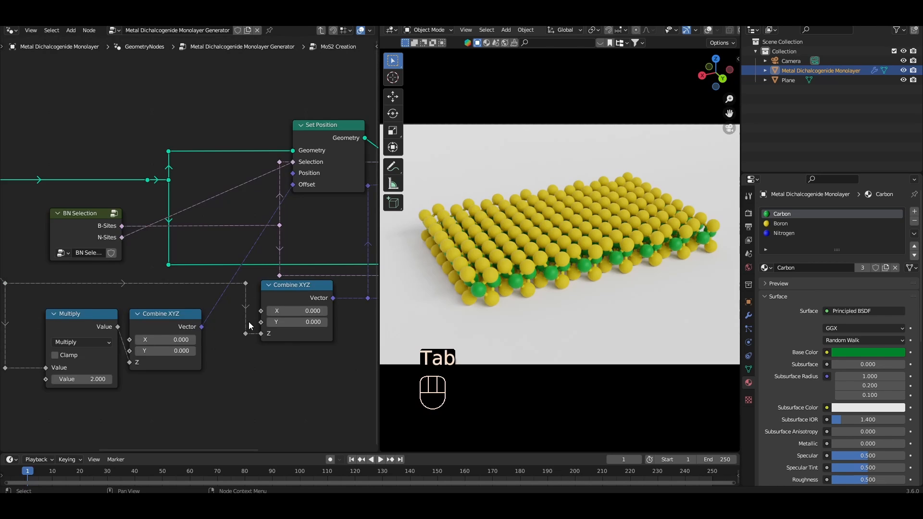
scroll(down, 3)
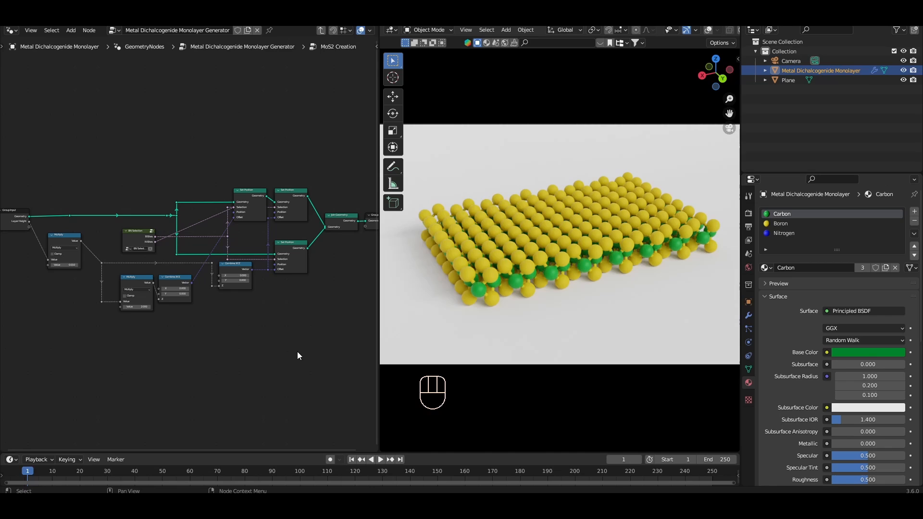
mouse_move(341, 321)
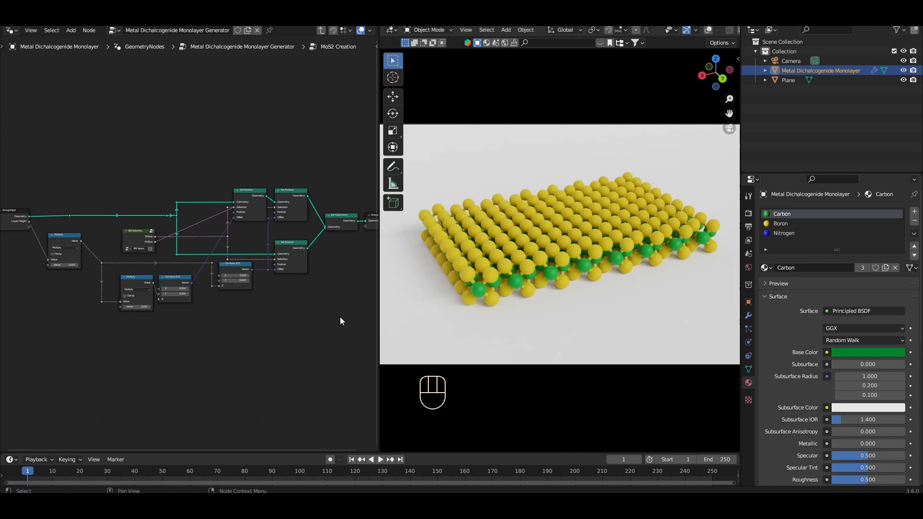
mouse_move(494, 276)
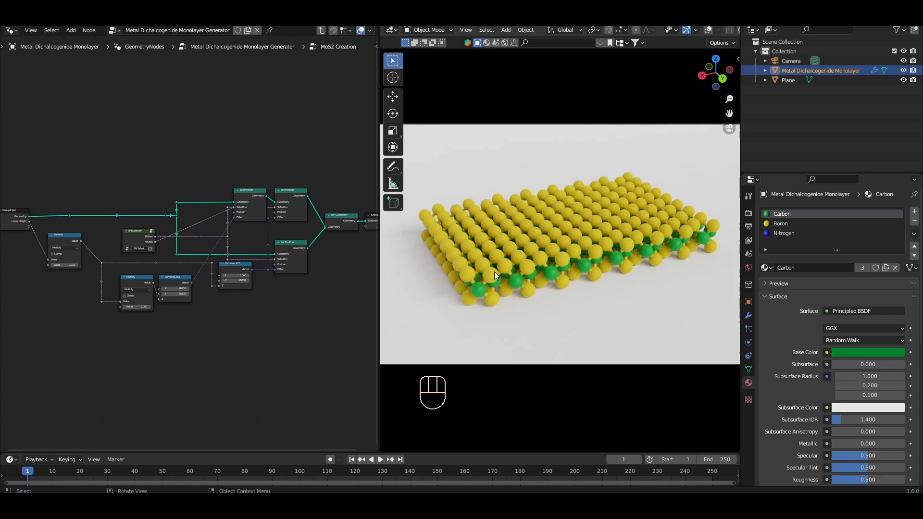
mouse_move(326, 307)
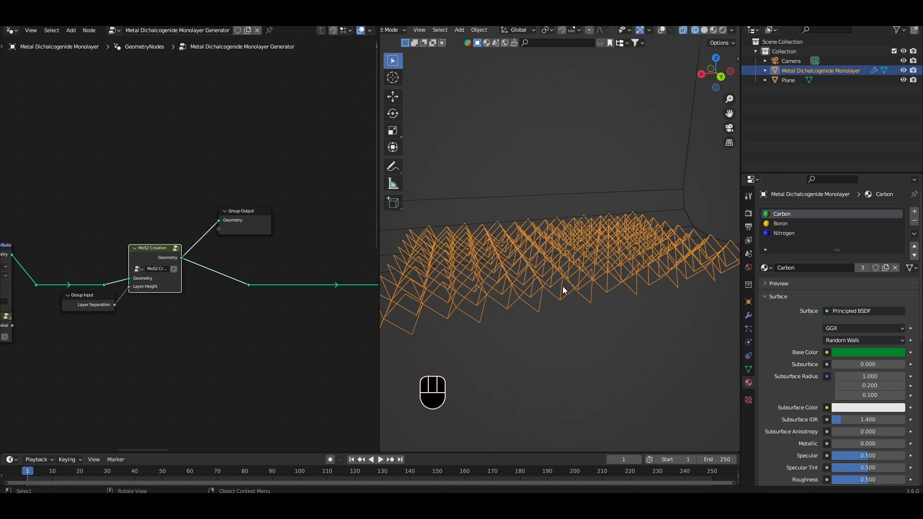
mouse_move(467, 322)
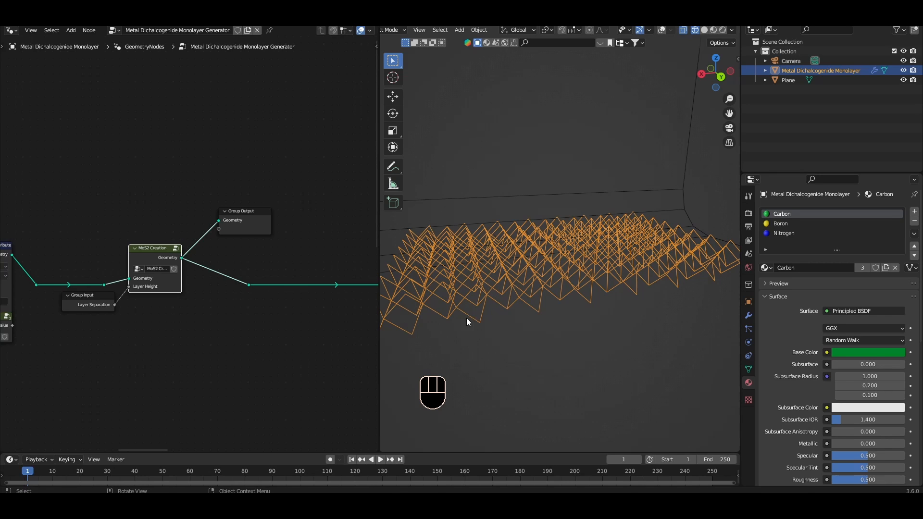
mouse_move(471, 345)
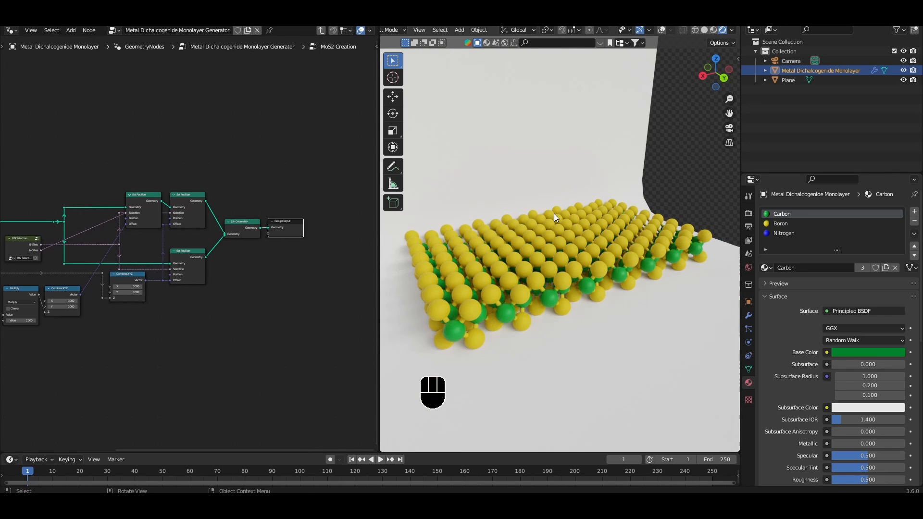
mouse_move(494, 296)
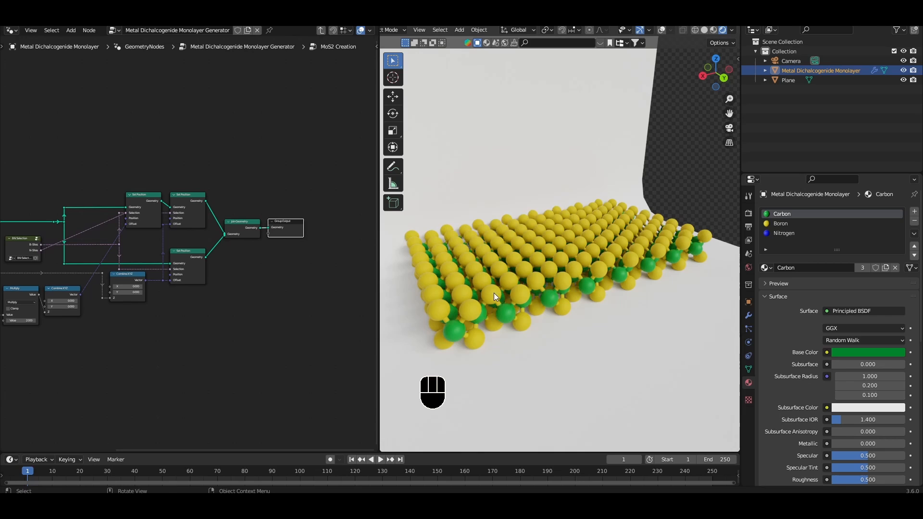
mouse_move(429, 252)
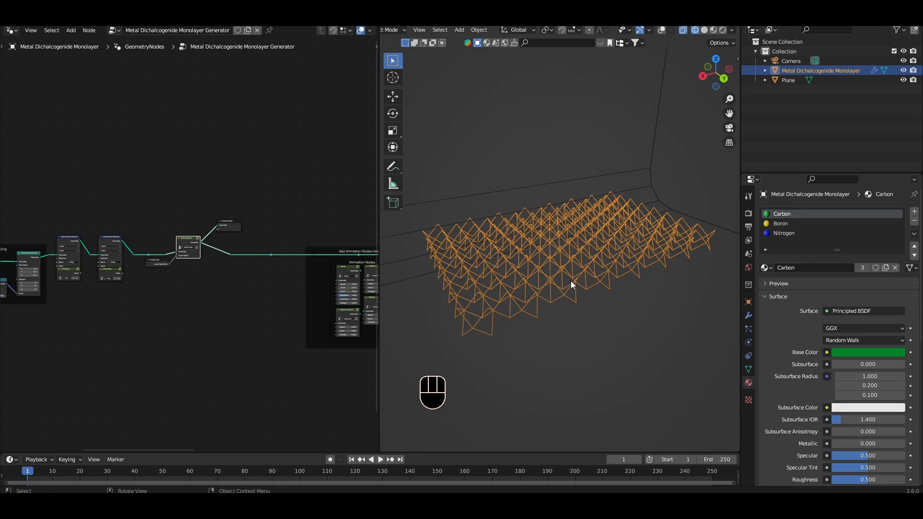
mouse_move(546, 293)
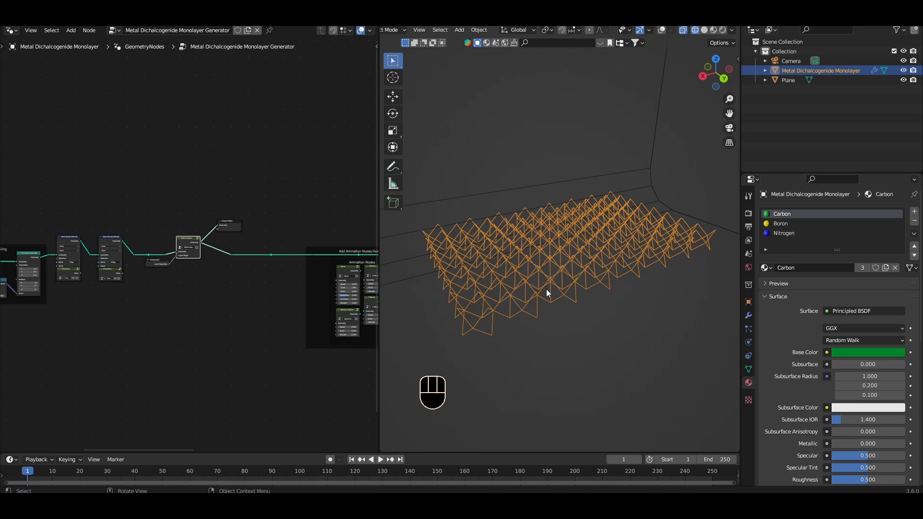
mouse_move(222, 214)
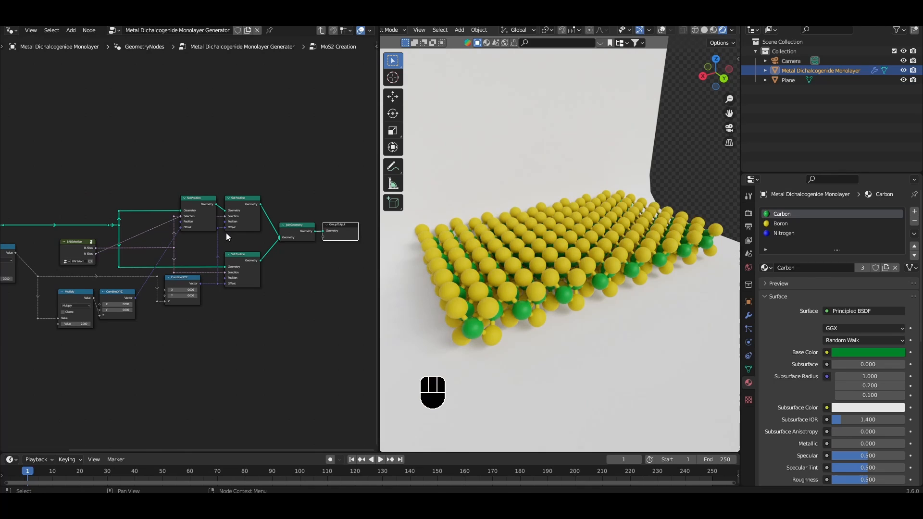
Step: Add a Bounding Box node and wire the monolayer geometry into it
text(b)
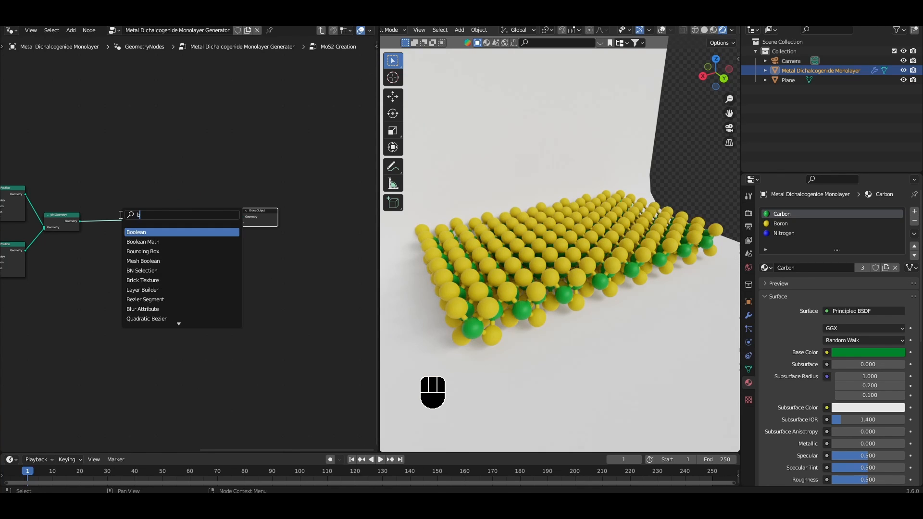
click(143, 251)
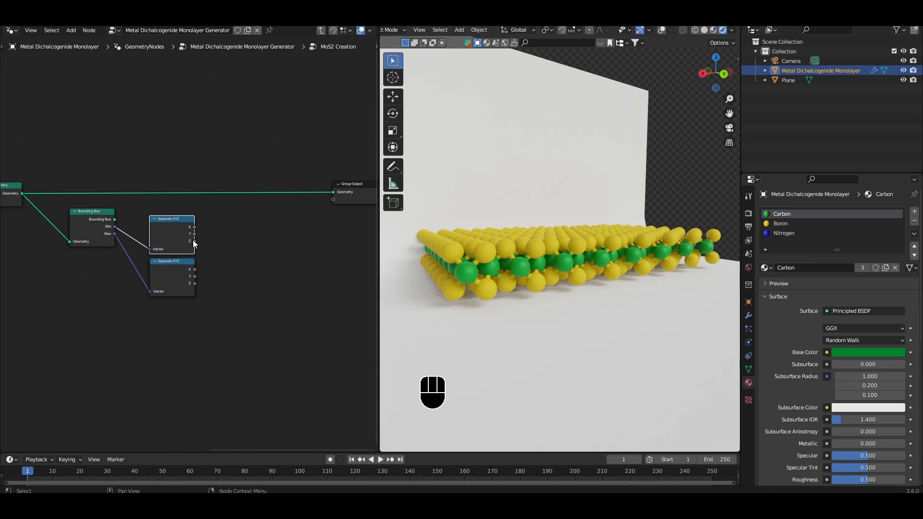
drag(194, 227, 228, 268)
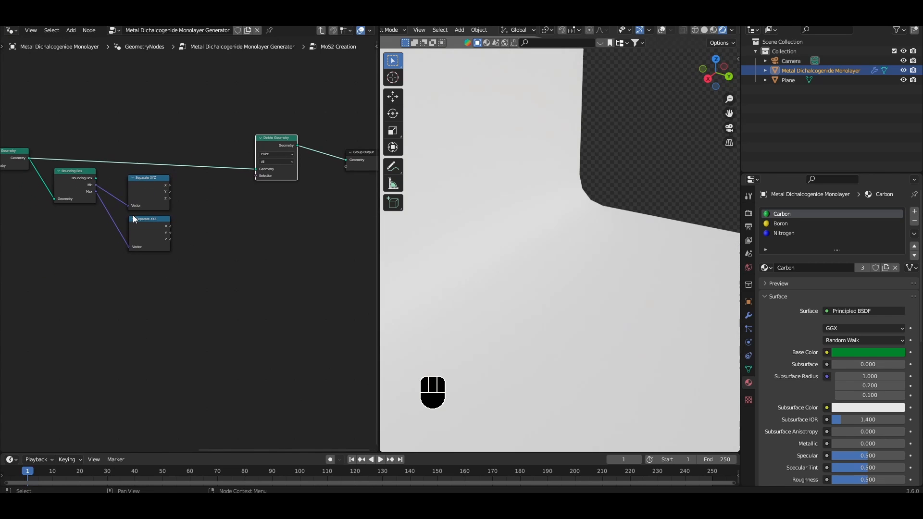
Step: Add Position and Separate XYZ nodes, compare point Z to the bounding-box max Z with Equal, and start a Random Value node
text(positi)
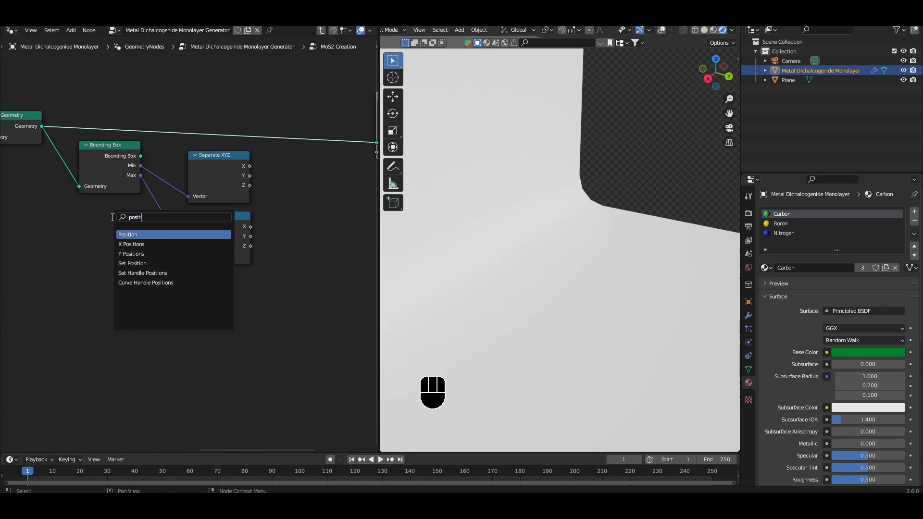
click(127, 235)
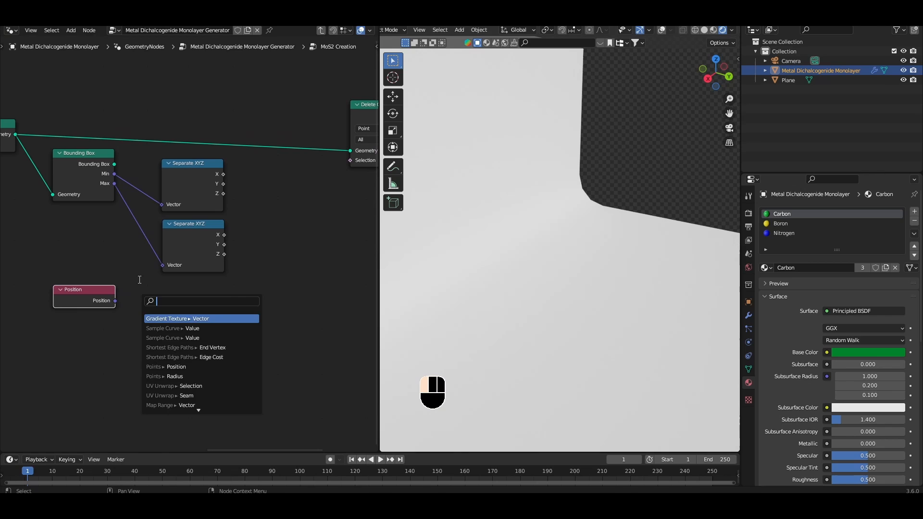
click(168, 327)
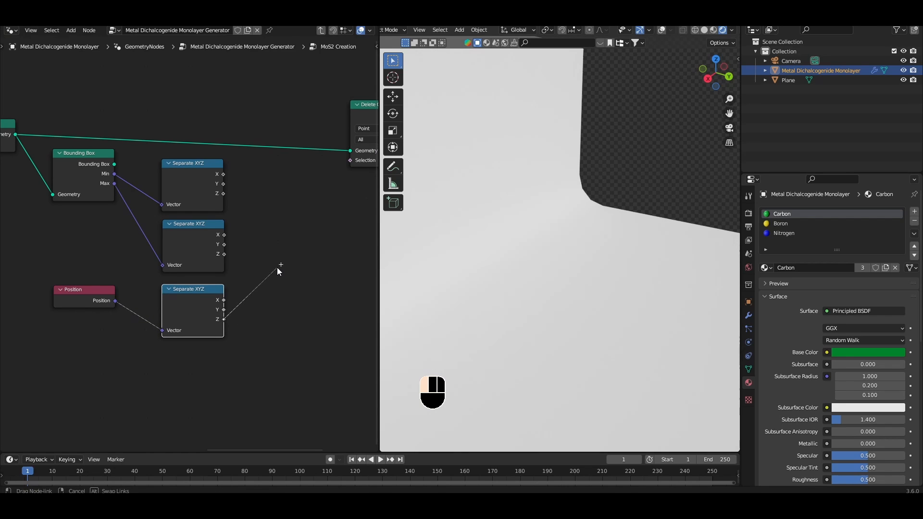
click(280, 265)
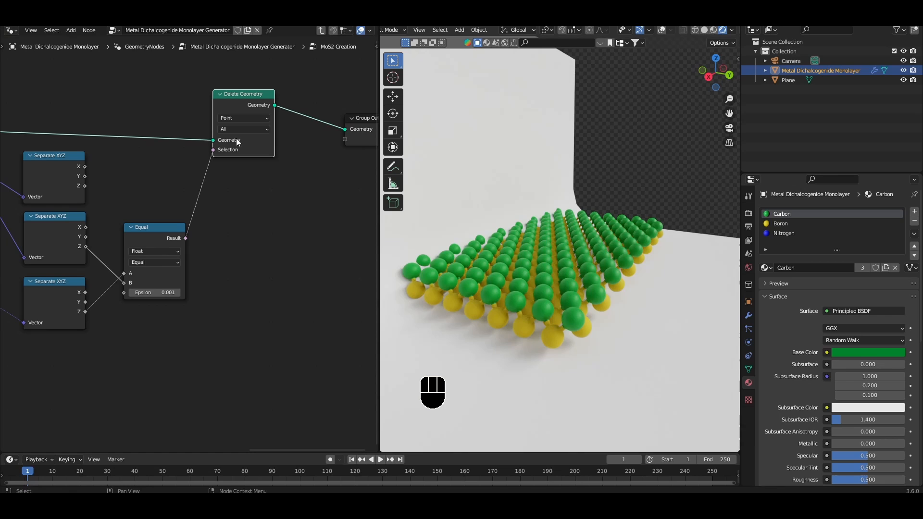
mouse_move(540, 288)
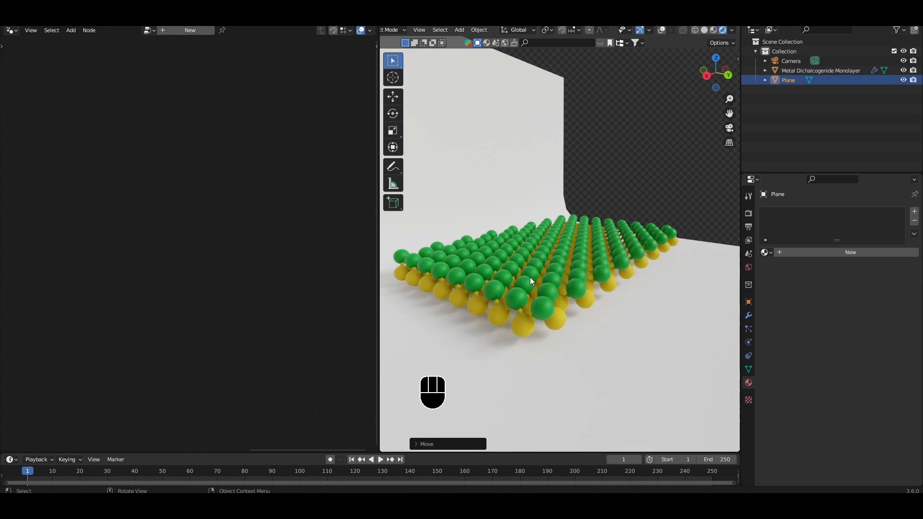
click(820, 70)
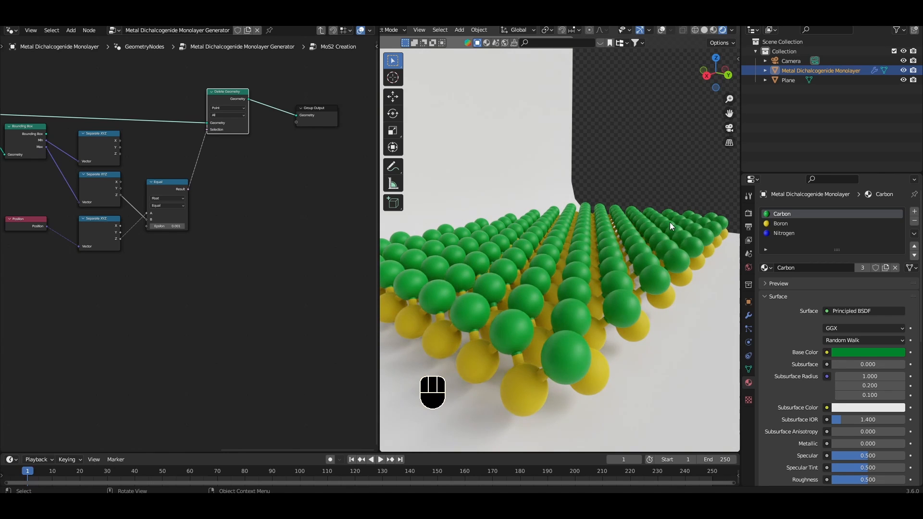
mouse_move(520, 206)
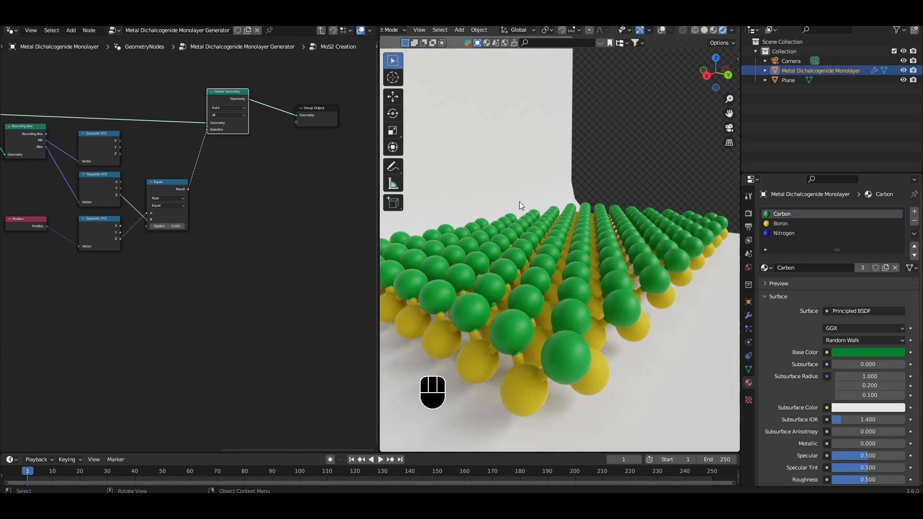
text(rand)
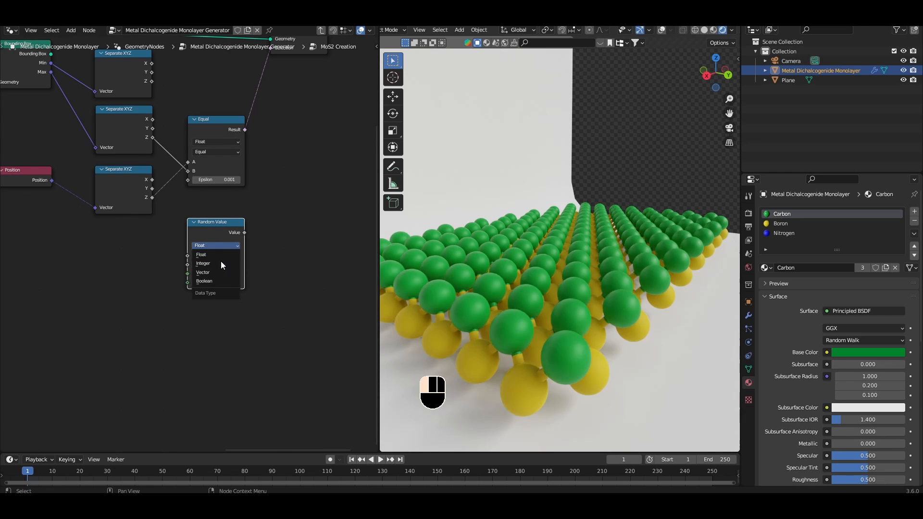
Step: Set the Random Value node's data type to Boolean
click(204, 281)
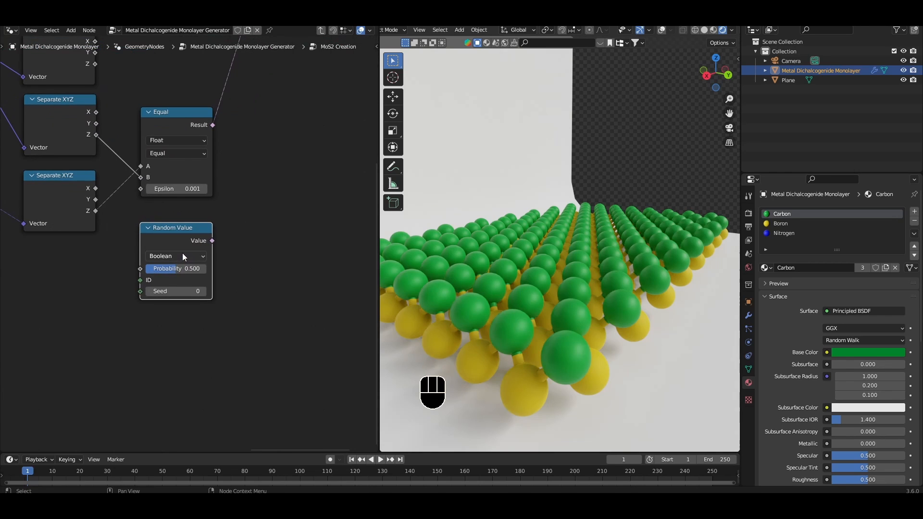
mouse_move(171, 241)
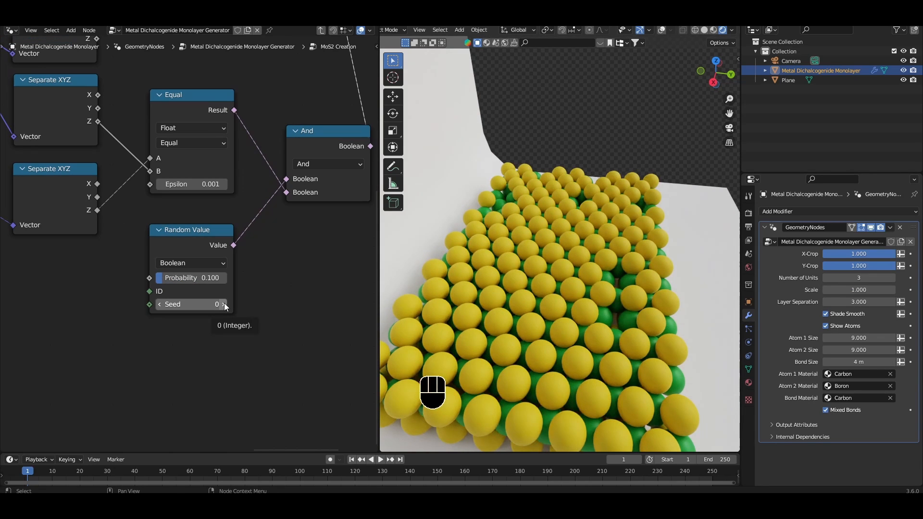
Step: Raise the Random Value node's Seed to 8 for a new vacancy pattern
click(224, 305)
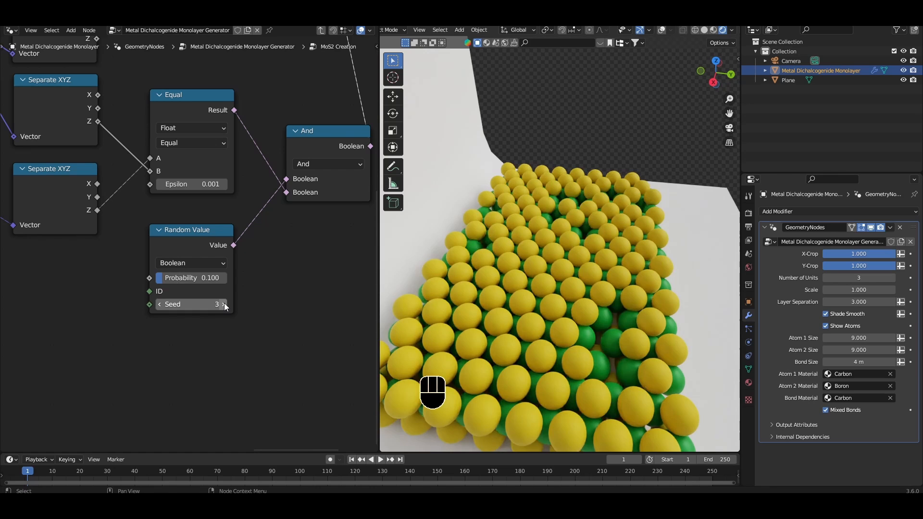
click(224, 306)
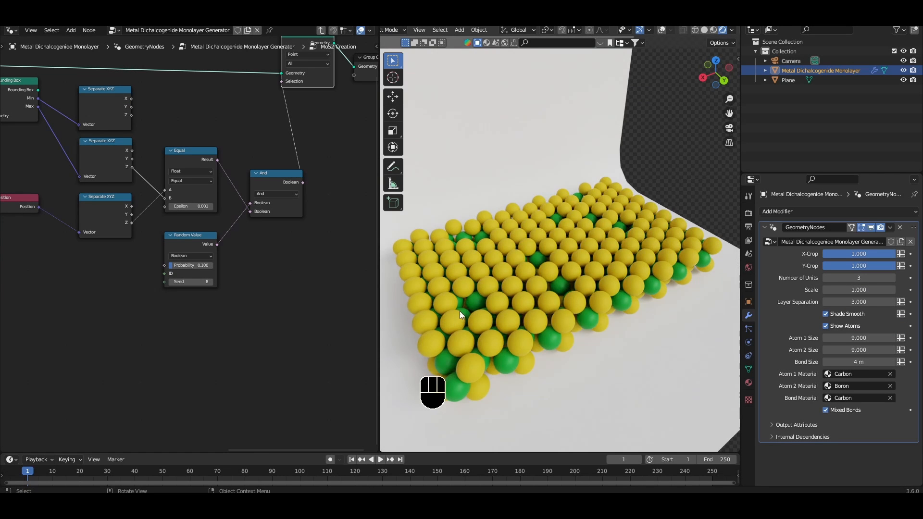
mouse_move(461, 320)
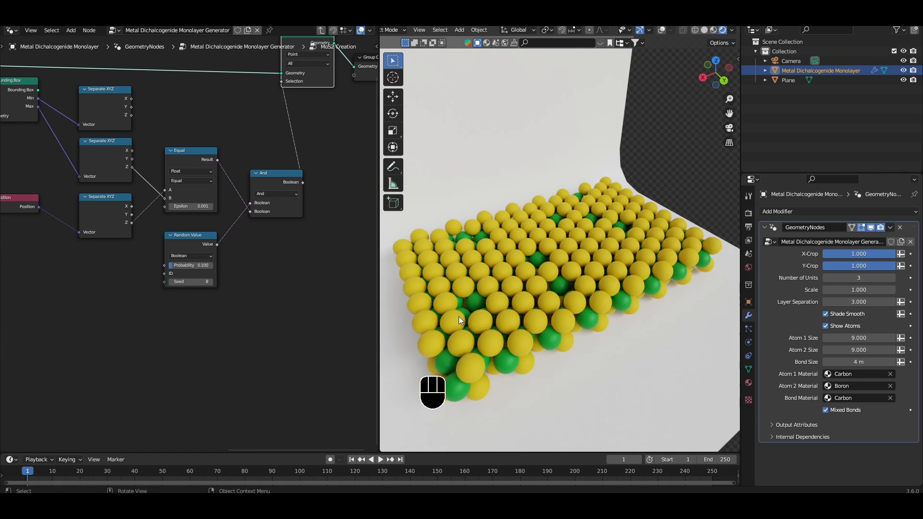
mouse_move(478, 344)
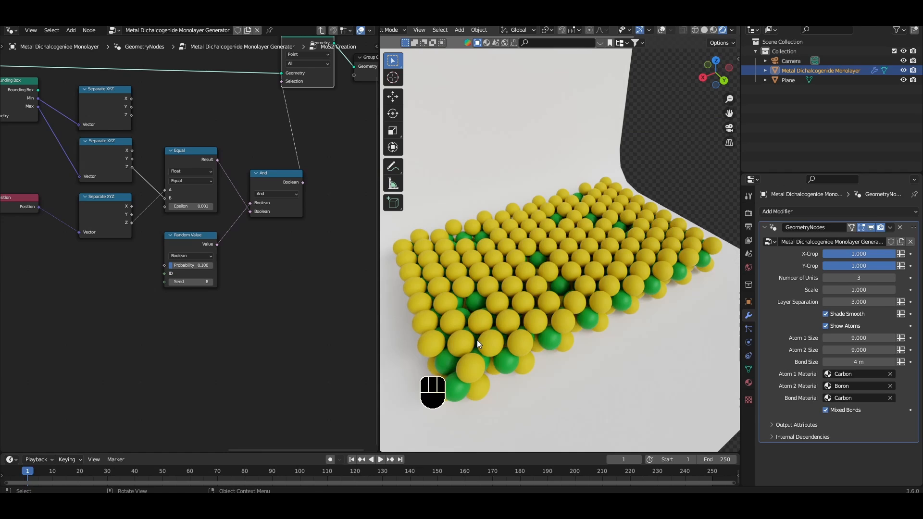
mouse_move(199, 104)
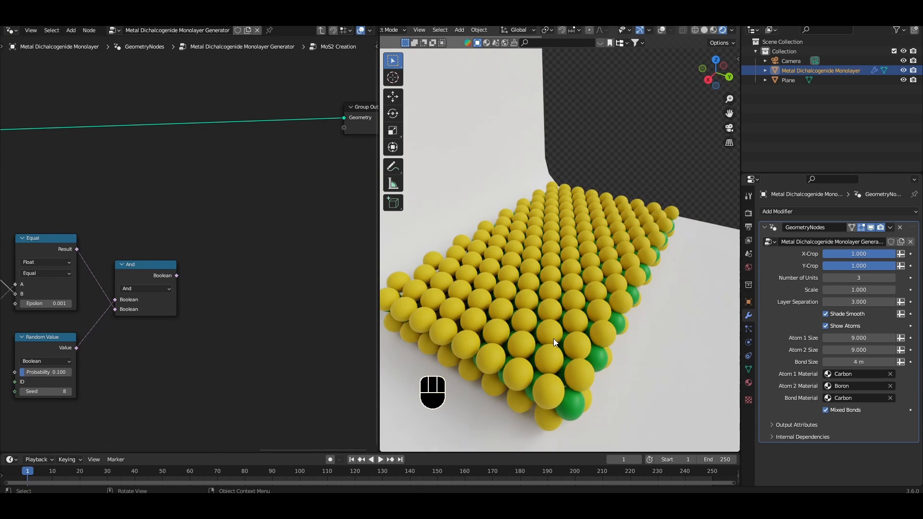
mouse_move(607, 290)
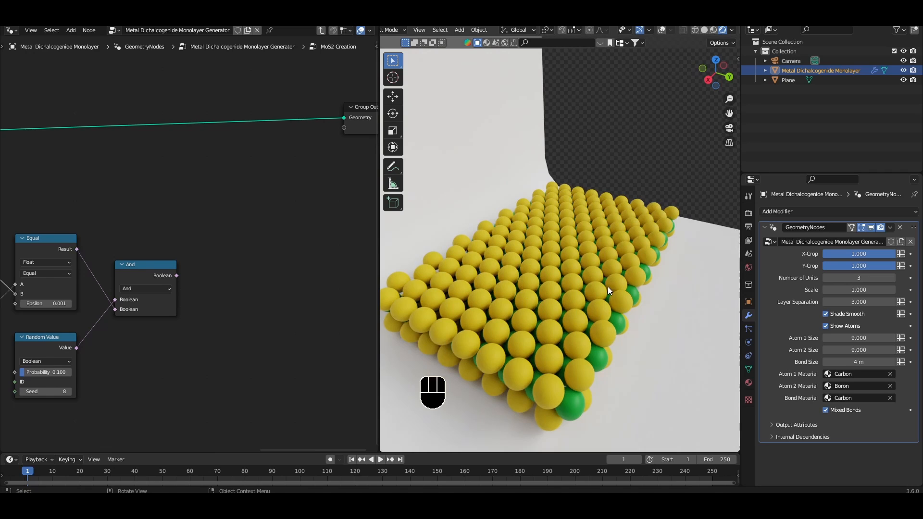
mouse_move(535, 342)
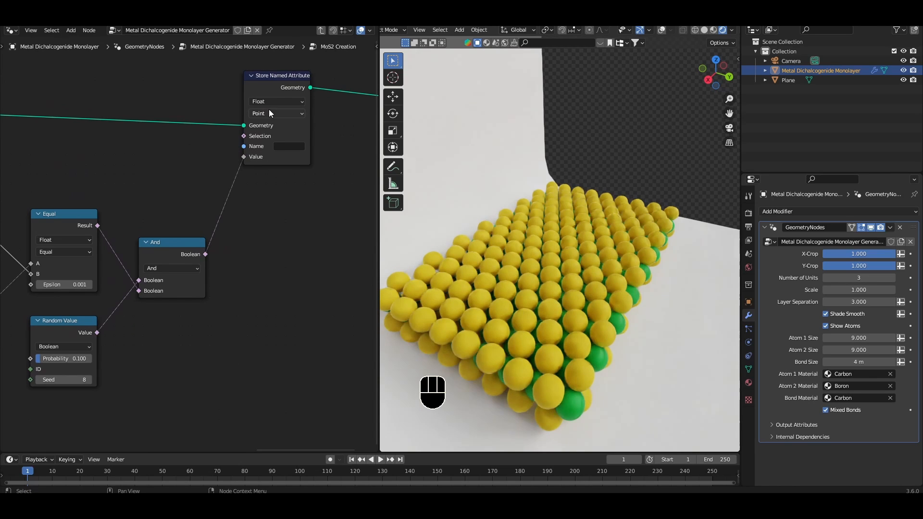
Step: Set the Store Named Attribute node to Boolean and name the attribute Is_substitution
click(276, 101)
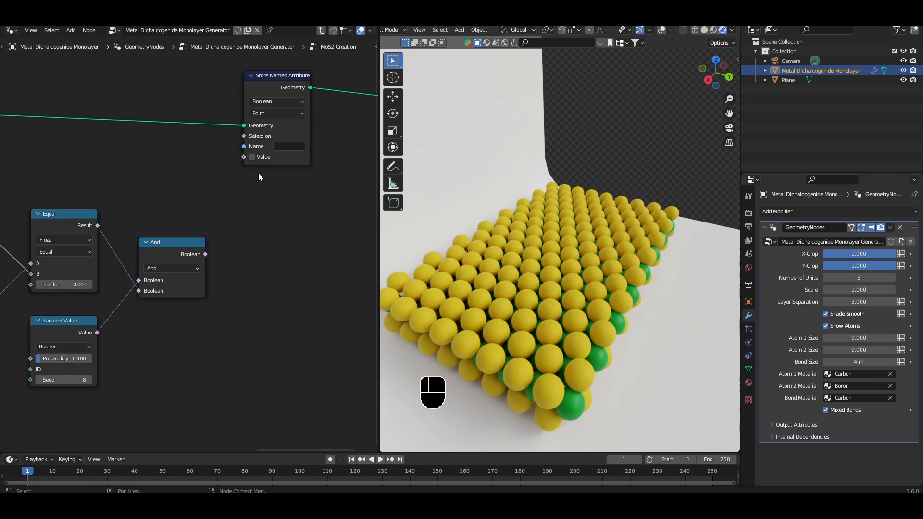
click(290, 146)
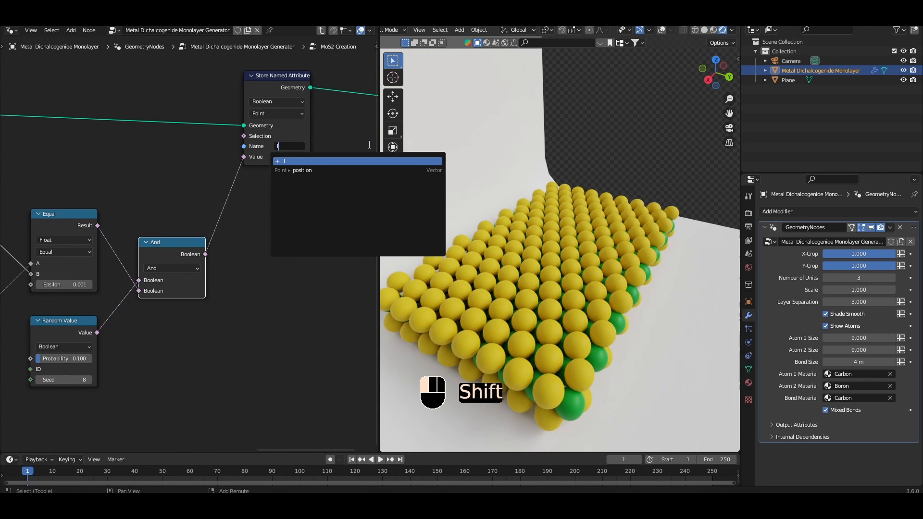
text(Is_substi...)
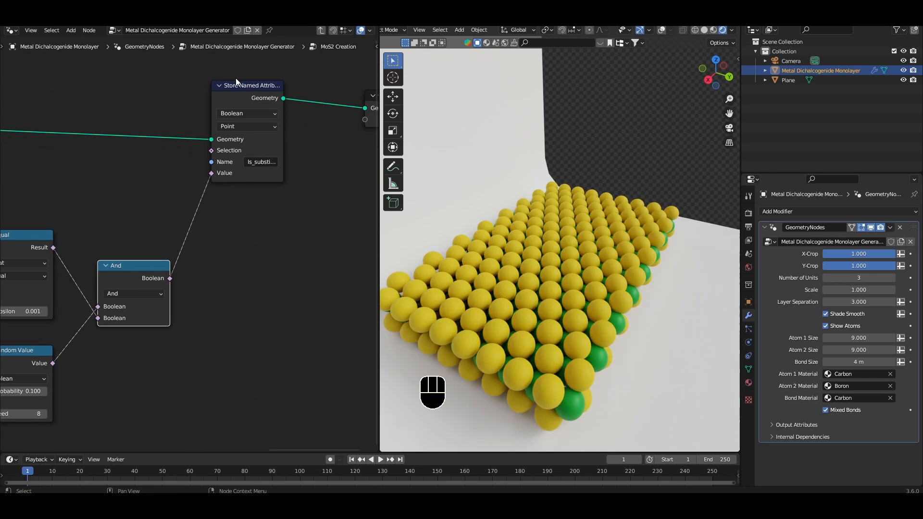
mouse_move(212, 162)
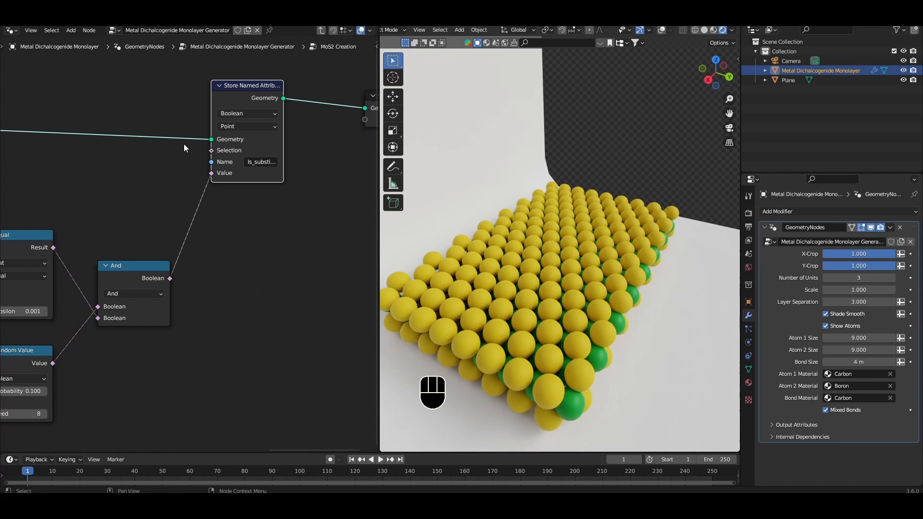
click(247, 113)
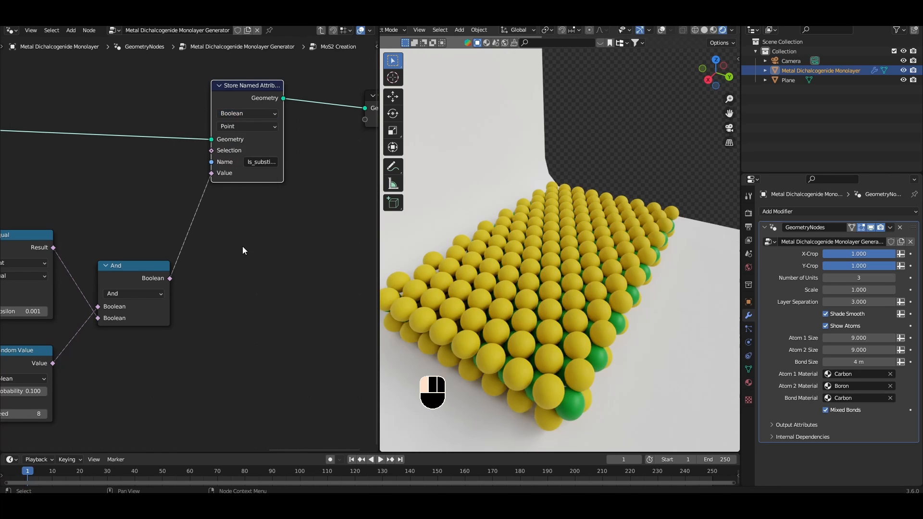
mouse_move(268, 144)
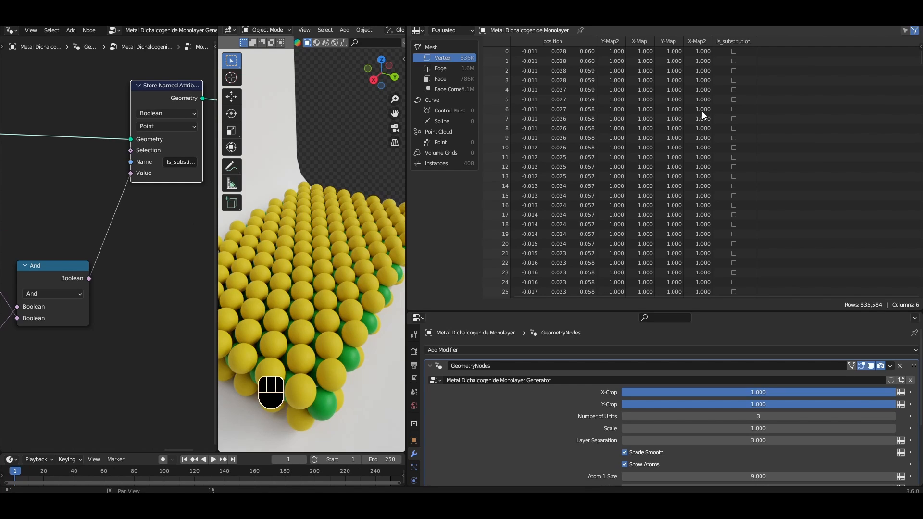
mouse_move(535, 42)
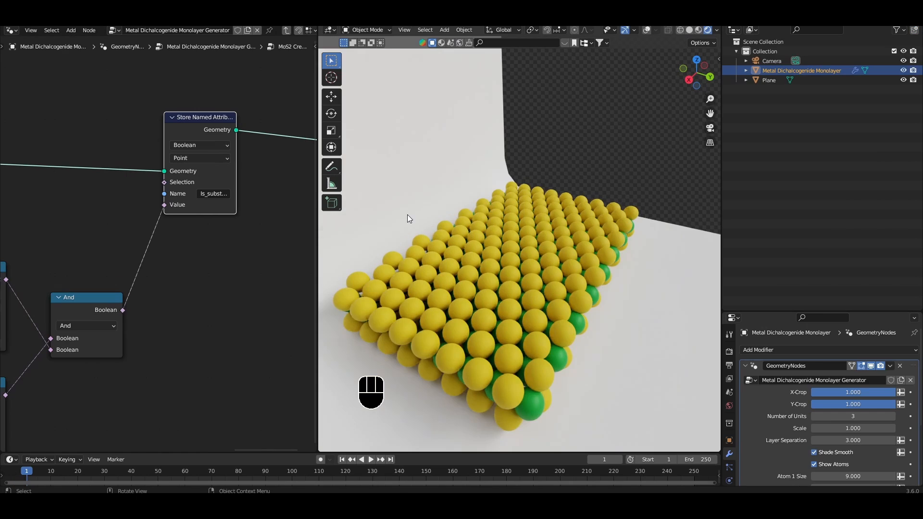
mouse_move(115, 265)
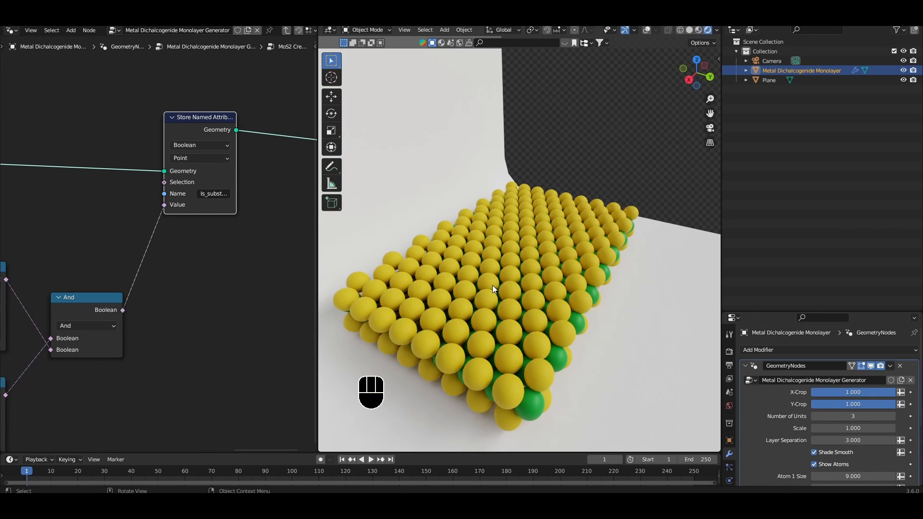
mouse_move(207, 169)
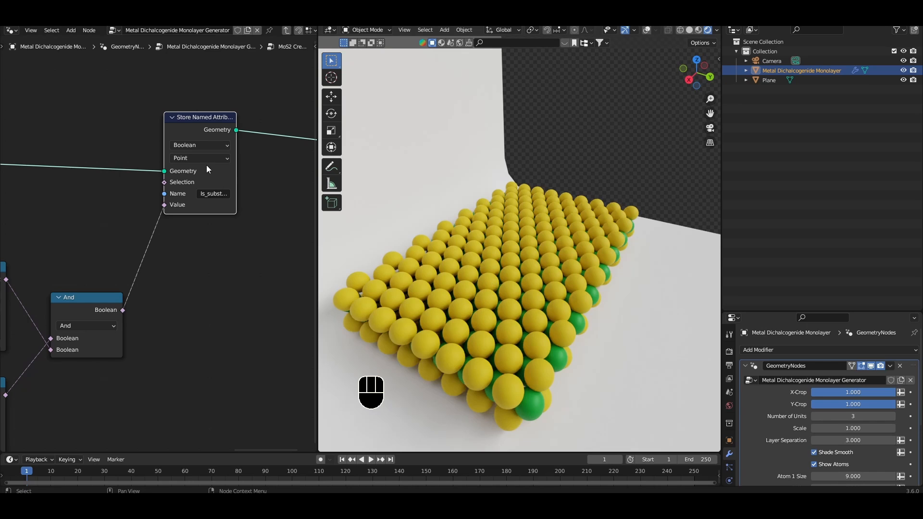
mouse_move(220, 240)
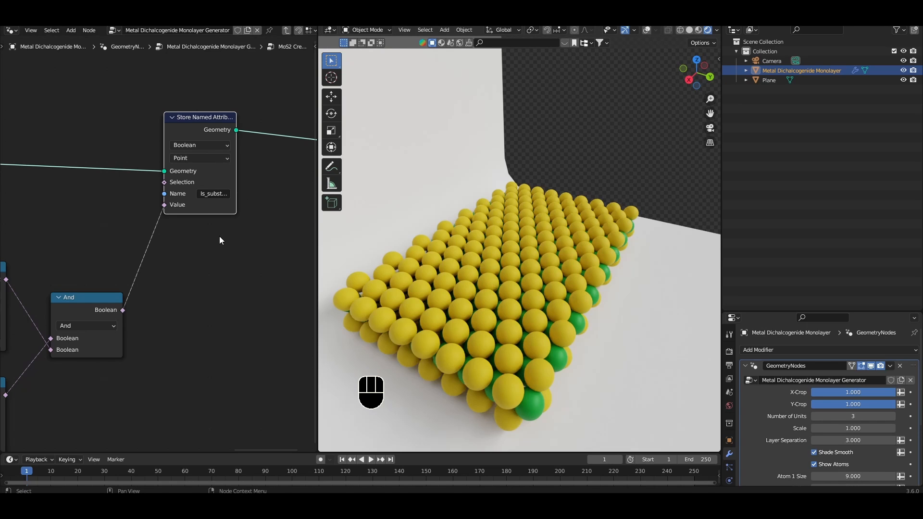
mouse_move(316, 253)
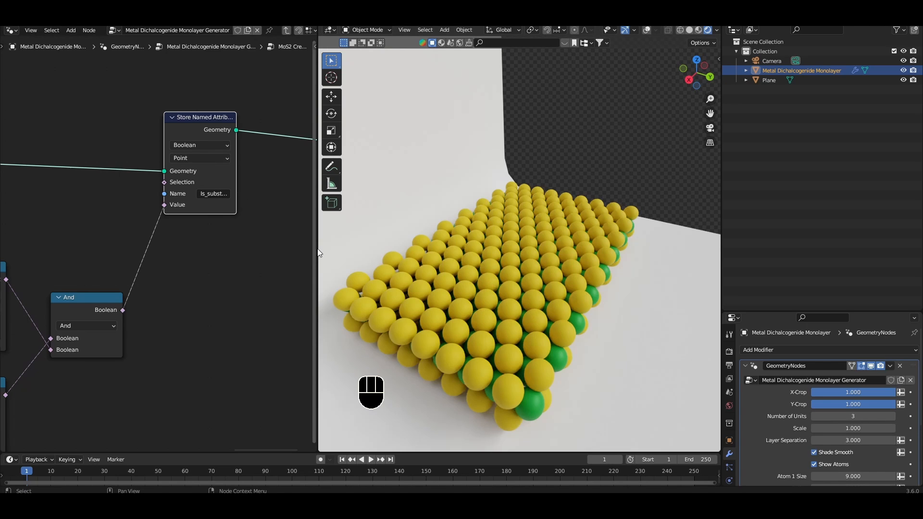
Step: Switch to the Shader Editor and add a red duplicate Principled BSDF, Mix Shader and Attribute nodes to the Chalcogen material
click(10, 30)
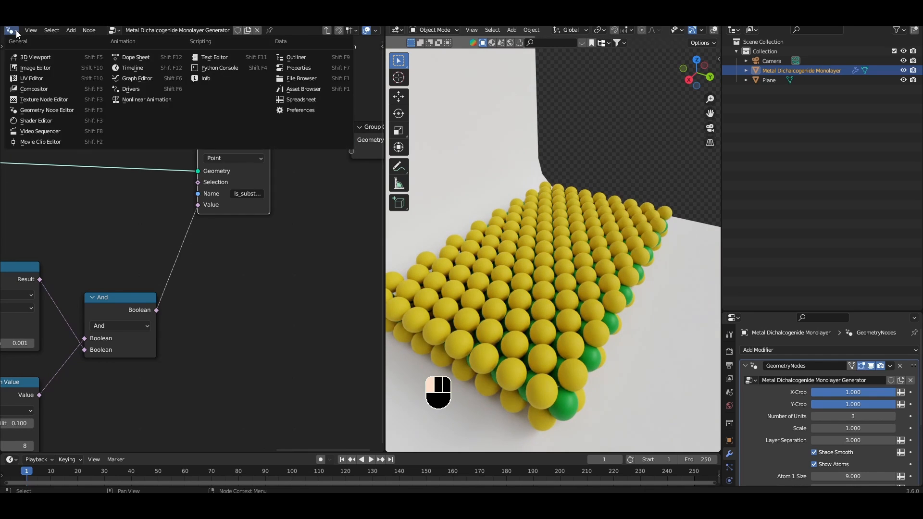
click(35, 120)
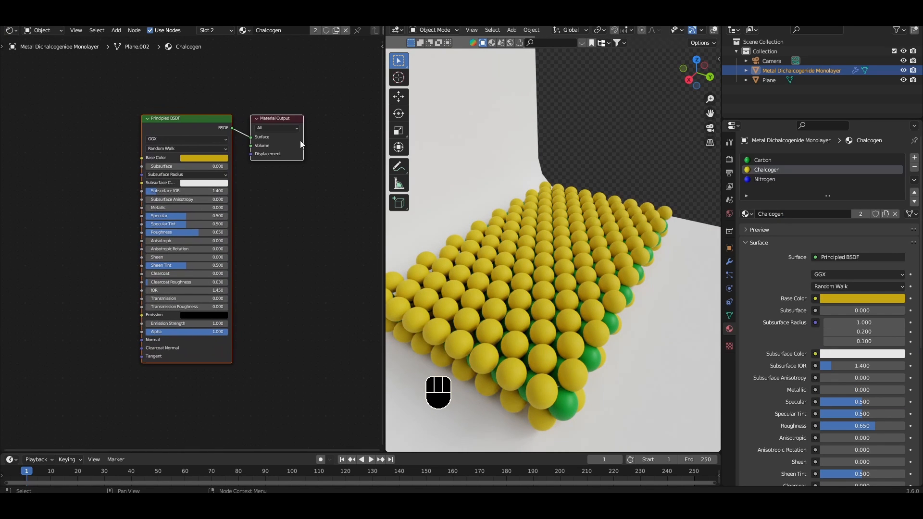
key(shift+a)
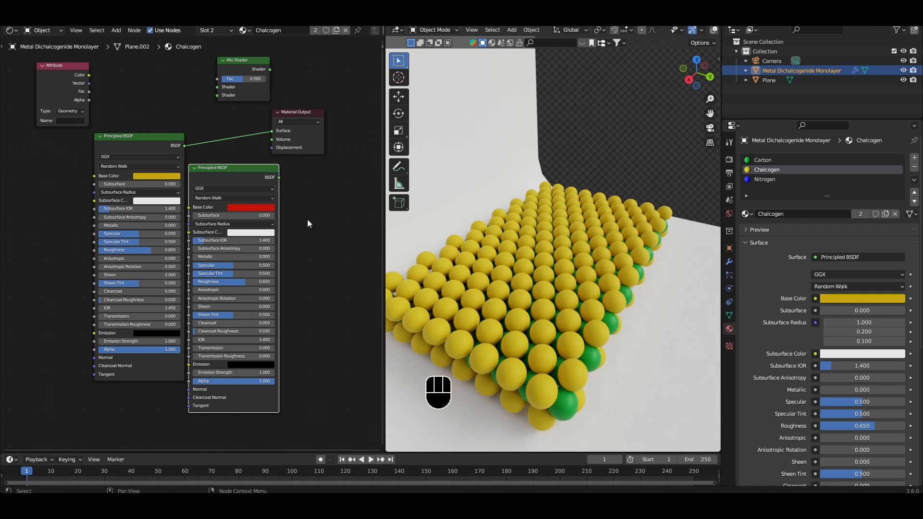
drag(297, 111, 339, 115)
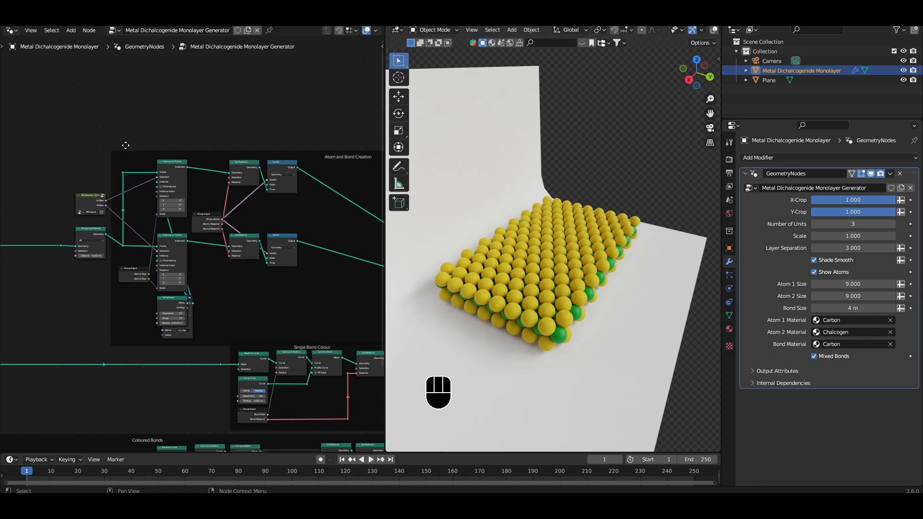
mouse_move(493, 280)
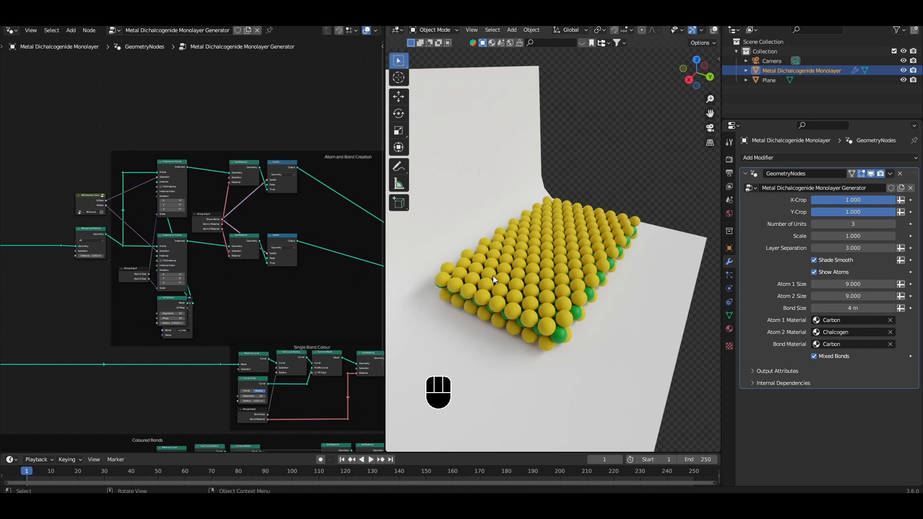
mouse_move(482, 269)
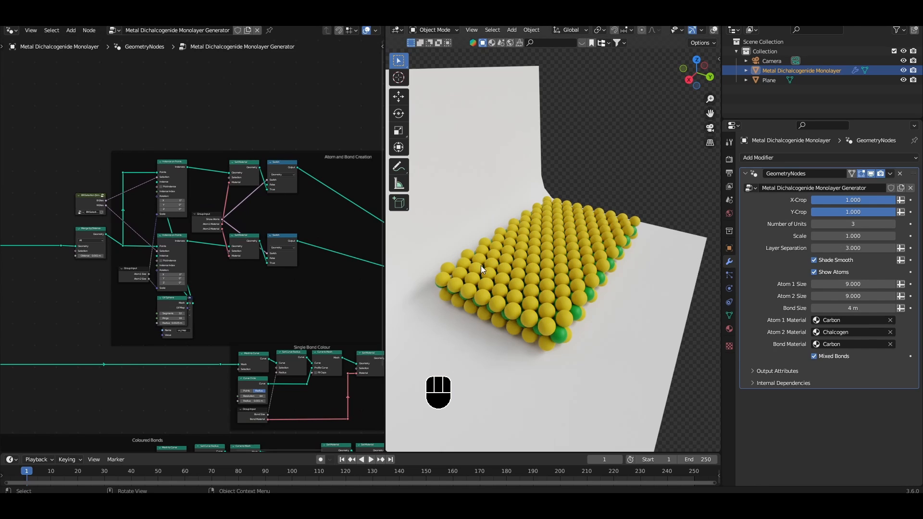
mouse_move(289, 171)
text(real)
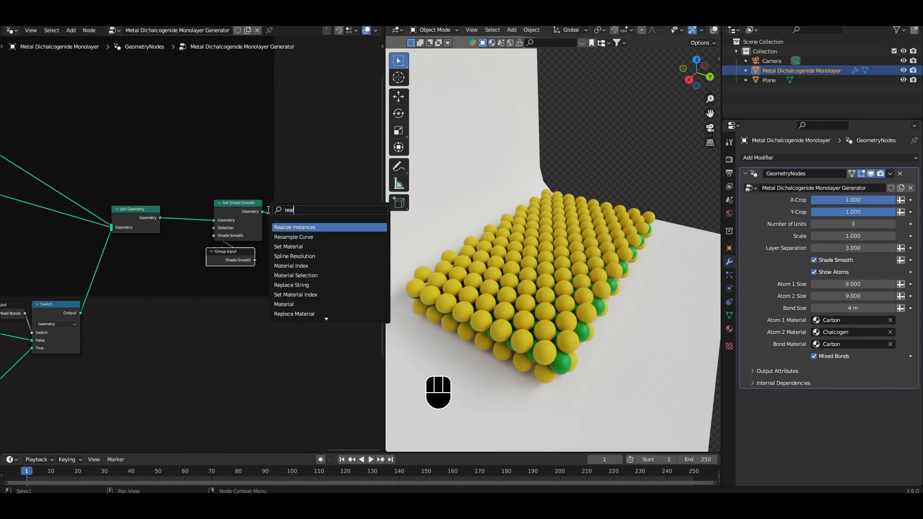
Step: Insert Realize Instances before Set Shade Smooth and assign Chalcogen as the Atom 2 material
click(294, 227)
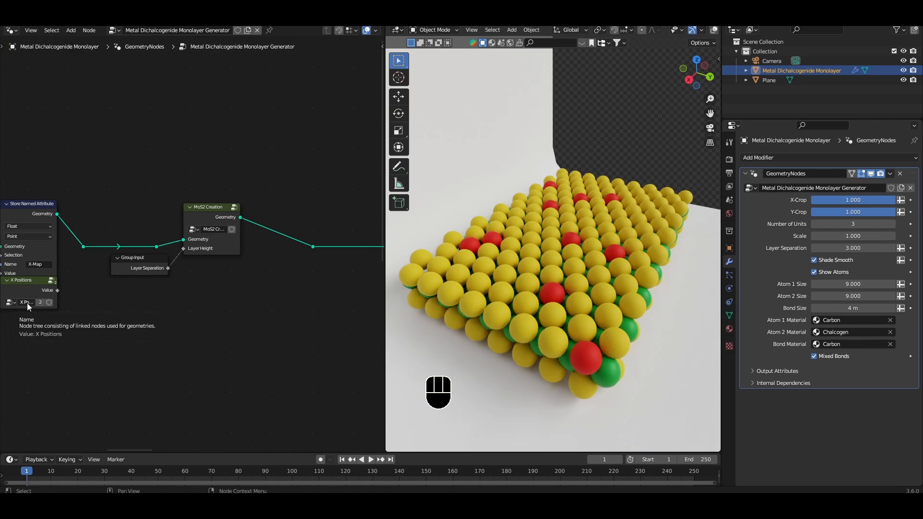
mouse_move(201, 248)
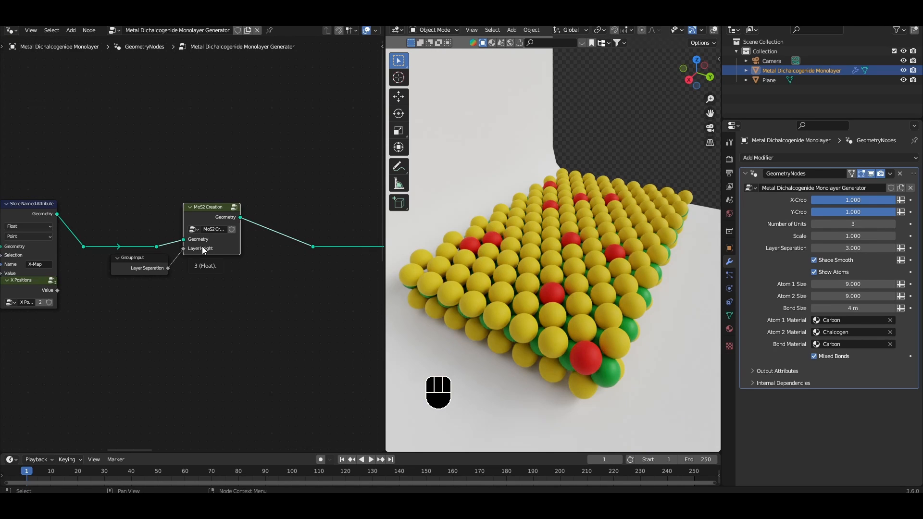
double_click(212, 229)
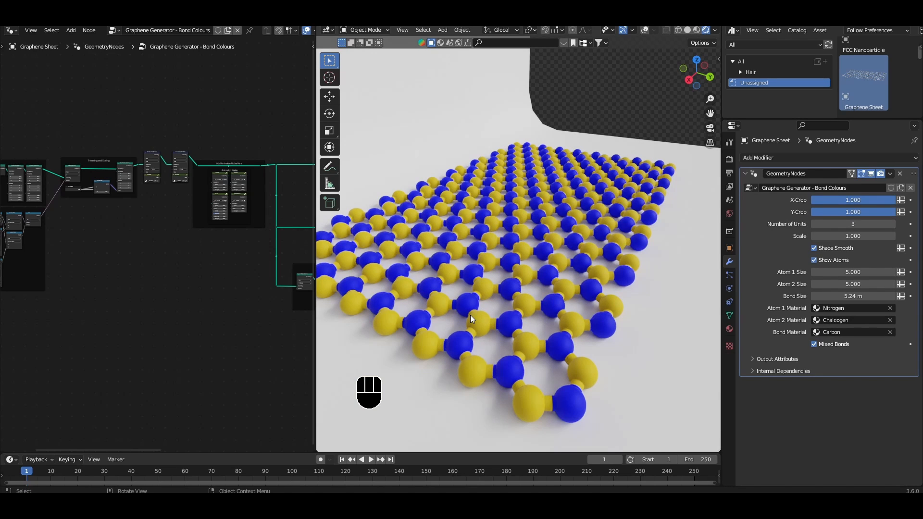
mouse_move(460, 311)
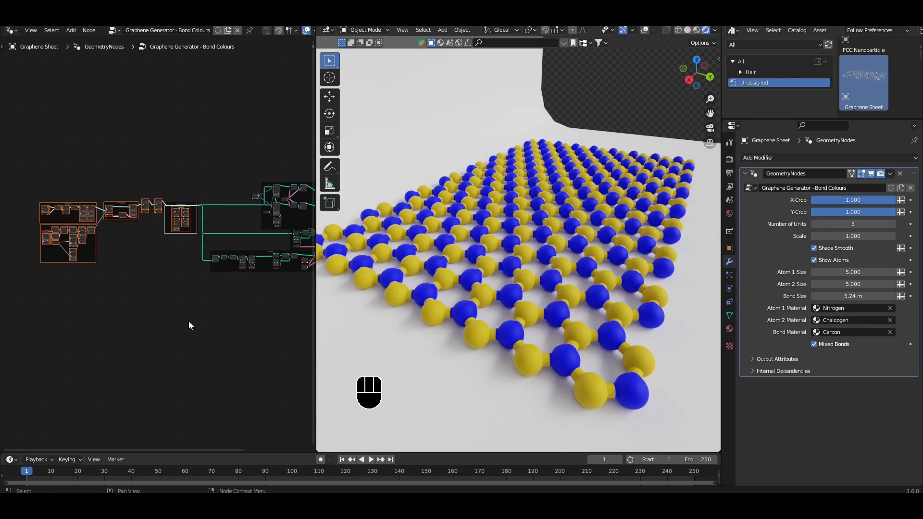
mouse_move(551, 174)
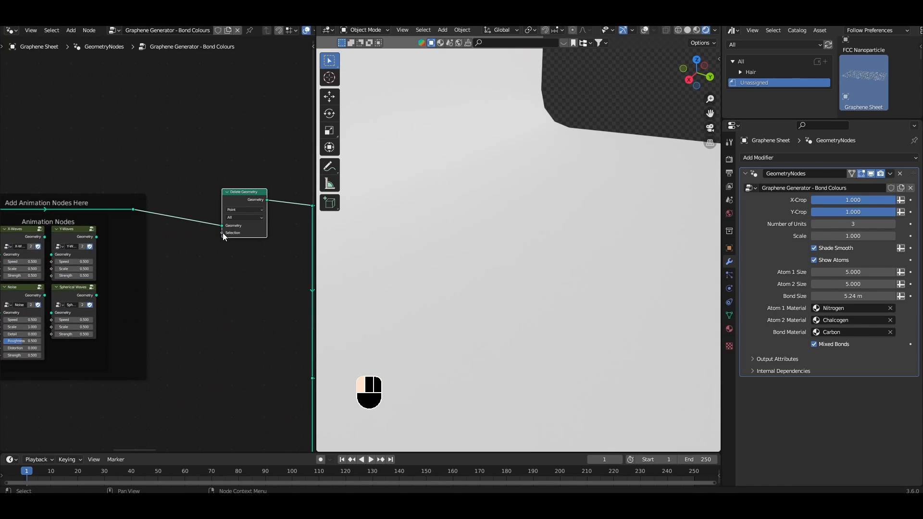
Step: Drive the Delete Geometry selection with a Boolean Random Value node at probability 0.05
click(222, 233)
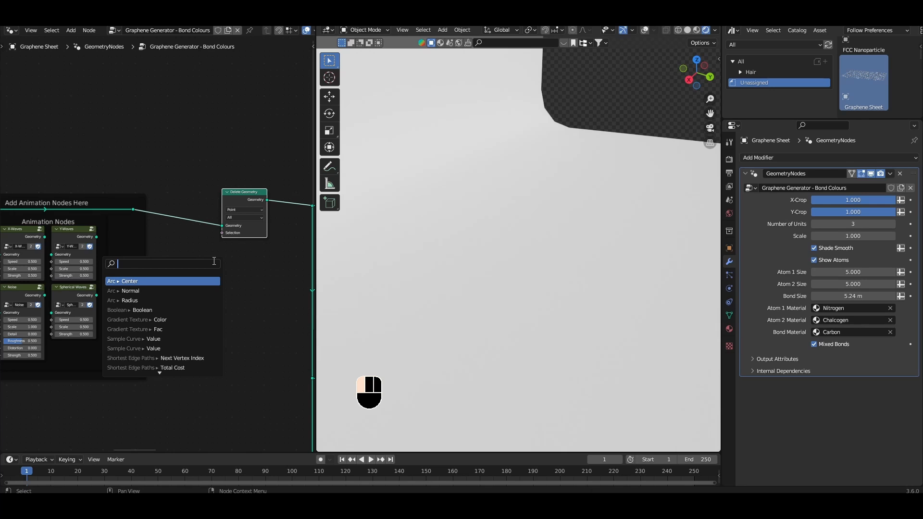
text(random)
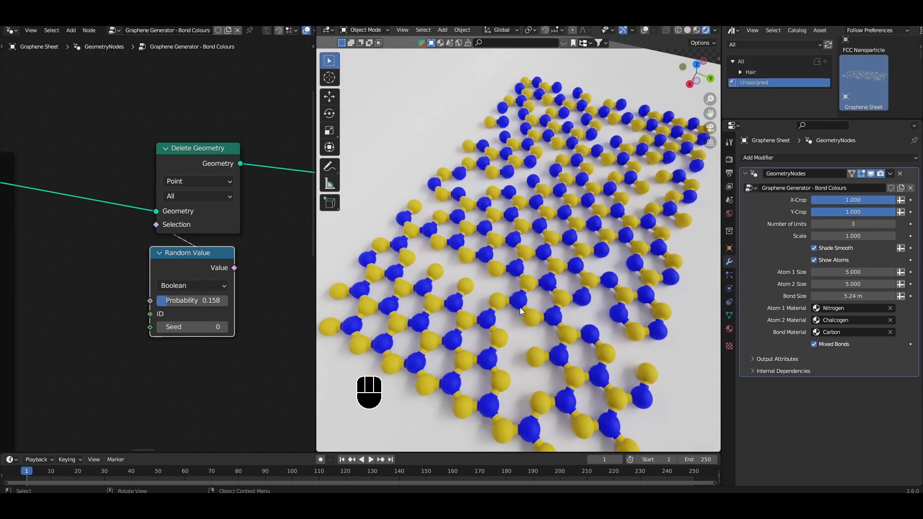
double_click(190, 300)
text(0.050)
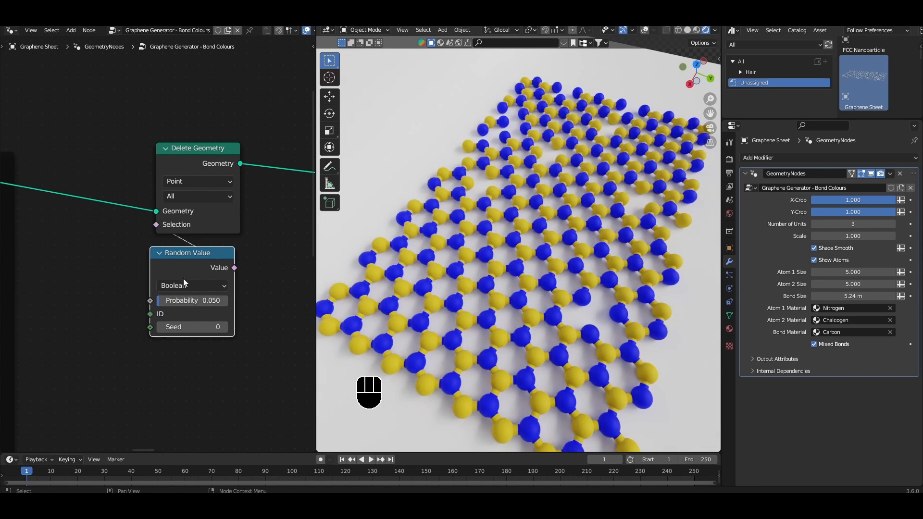
mouse_move(530, 338)
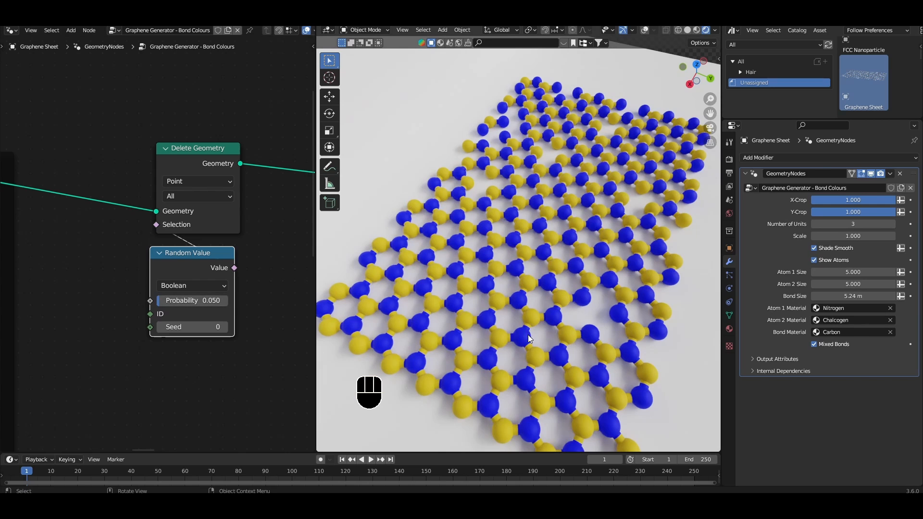
mouse_move(629, 204)
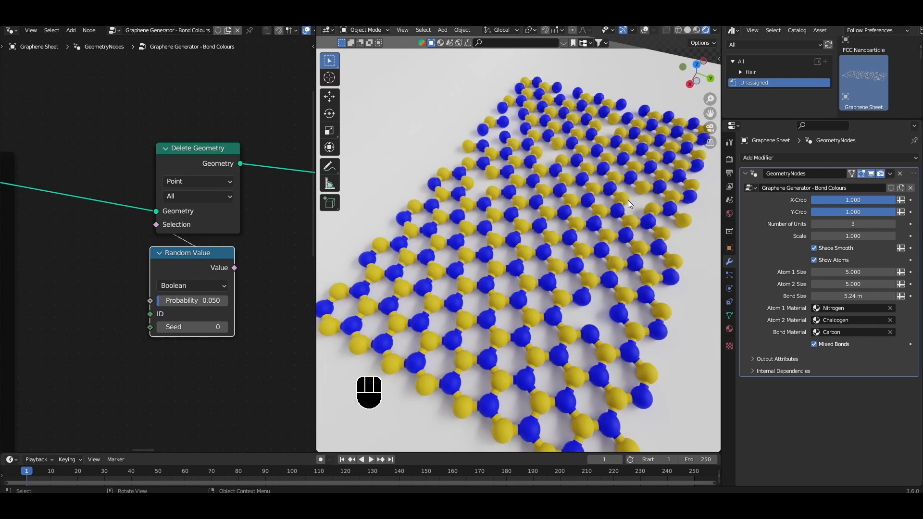